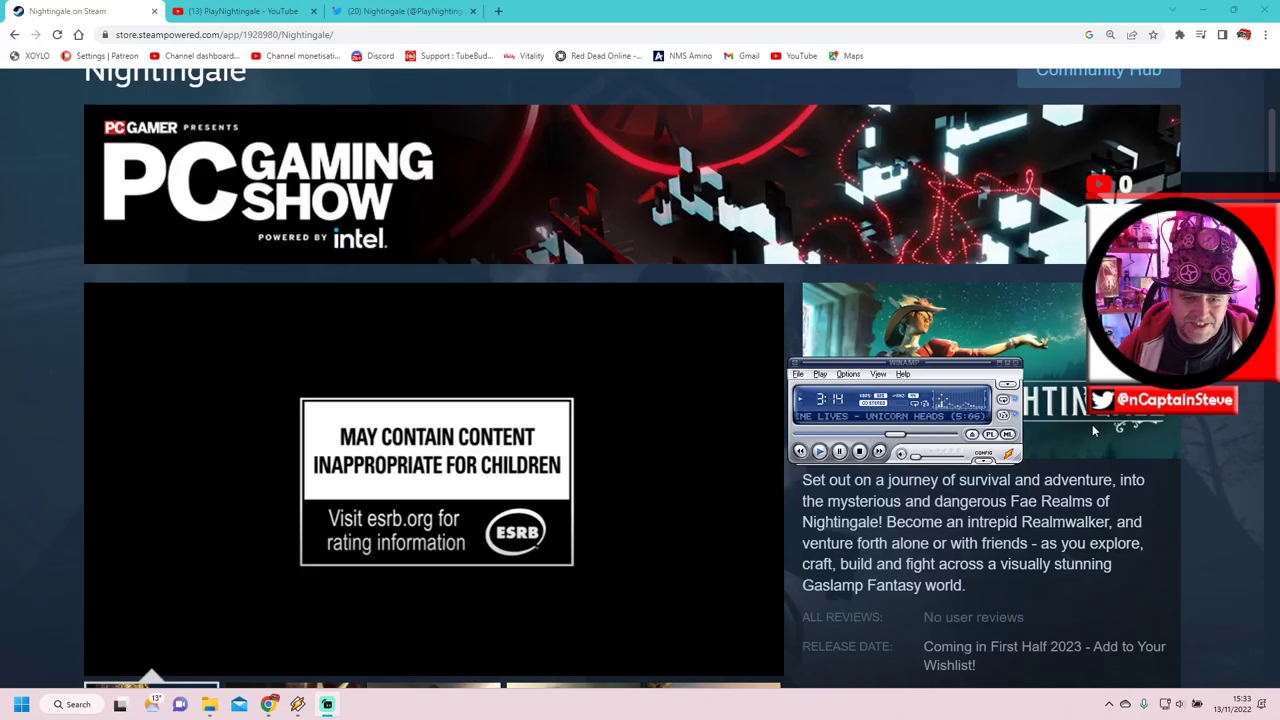
Start the Nightingale trailer playing full-screen from the Steam store page
scroll("down", 3)
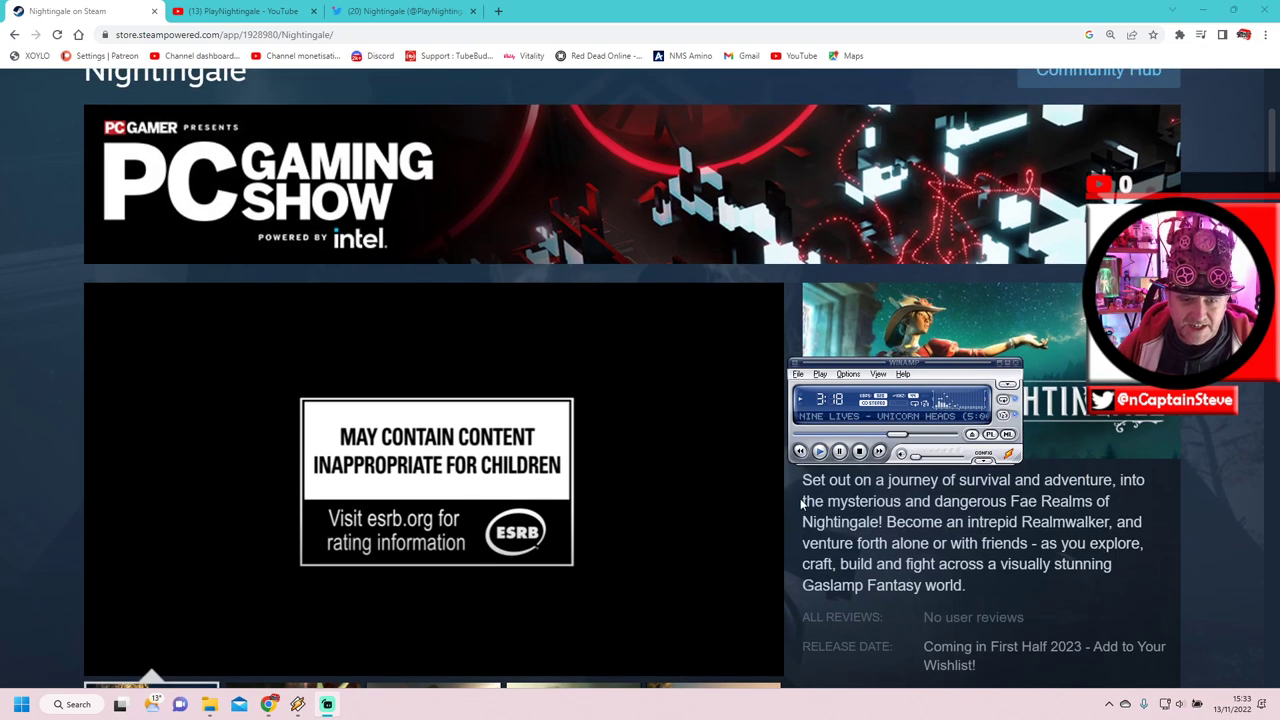
scroll("up", 3)
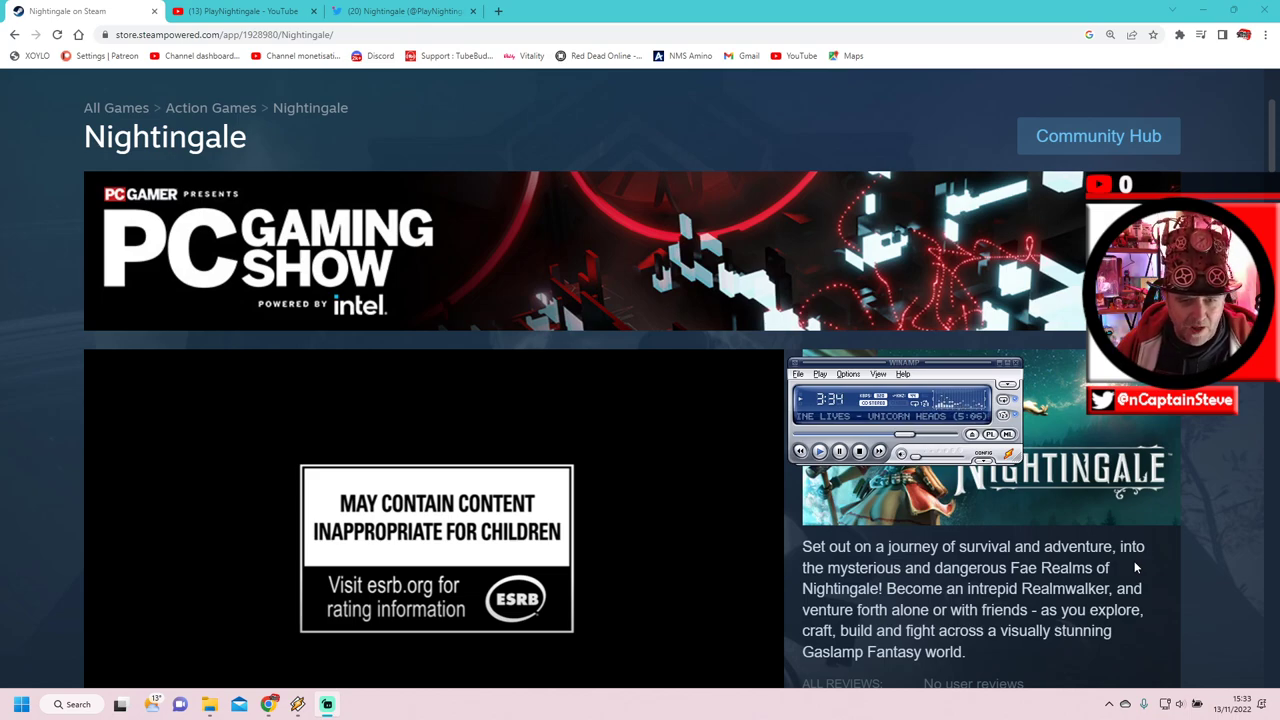
scroll("down", 3)
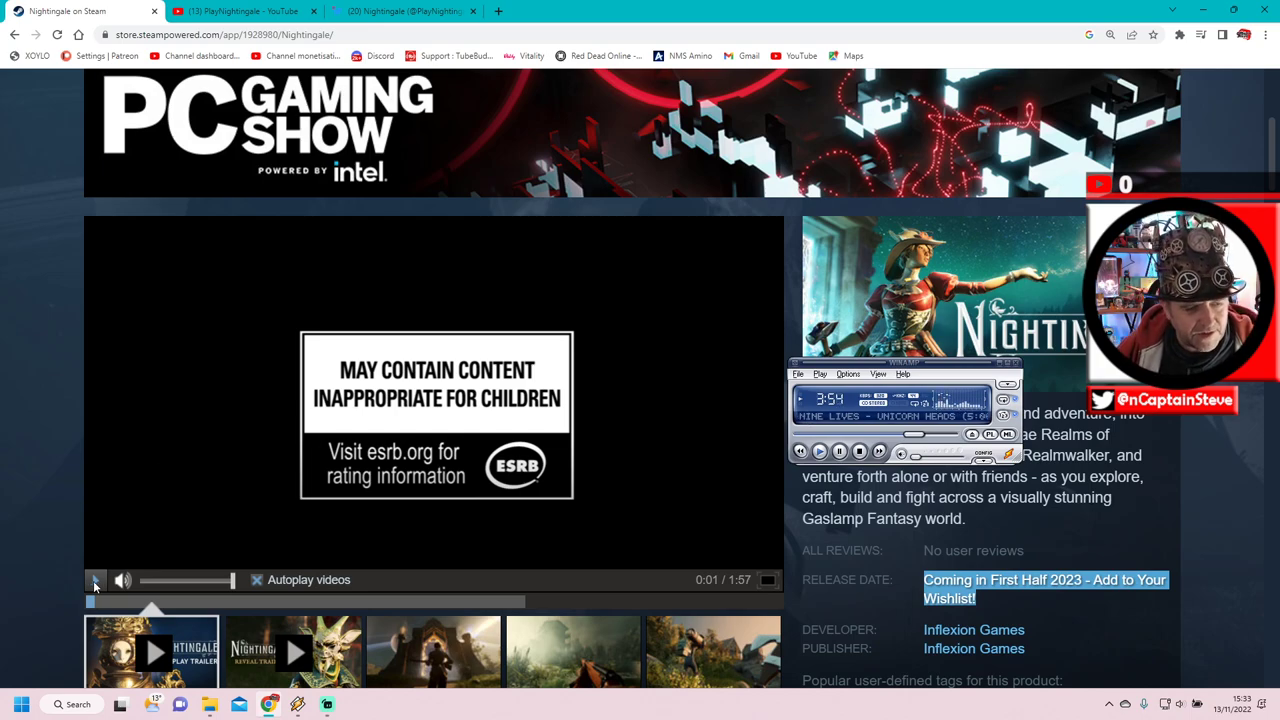
left_click(96, 580)
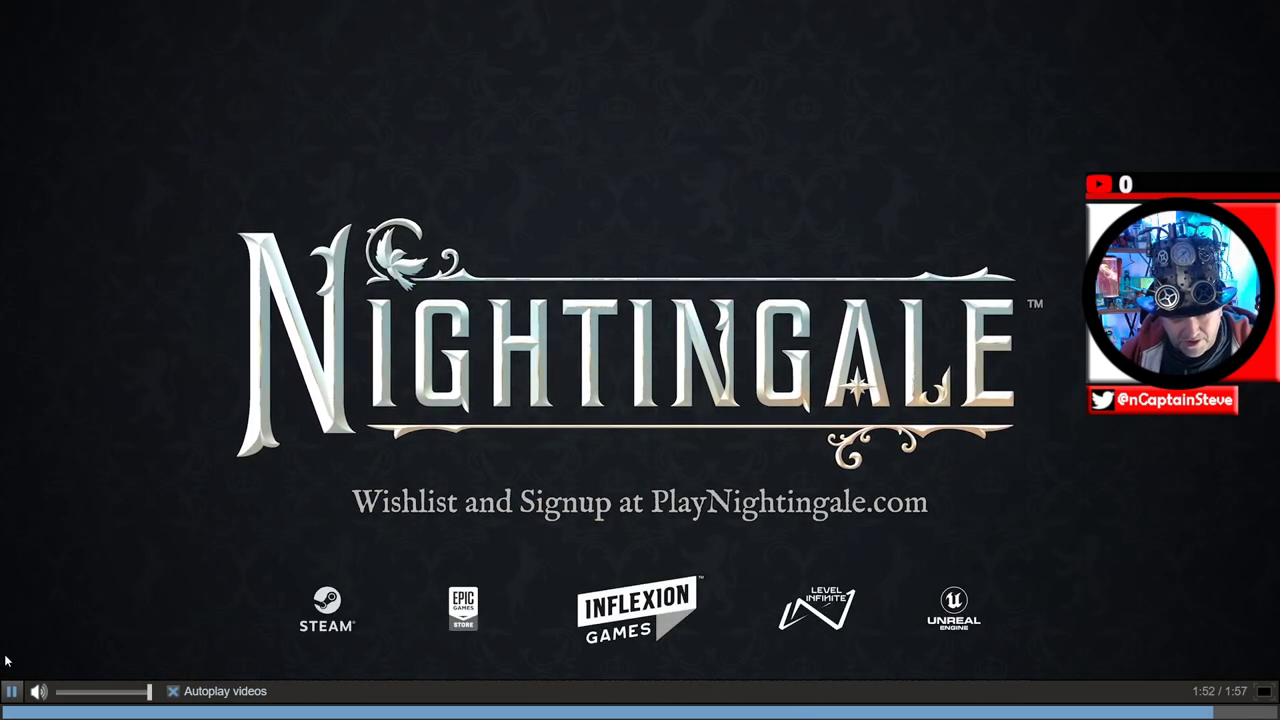
Exit full-screen, leaving the trailer's end card in the Nightingale store page
left_click(12, 692)
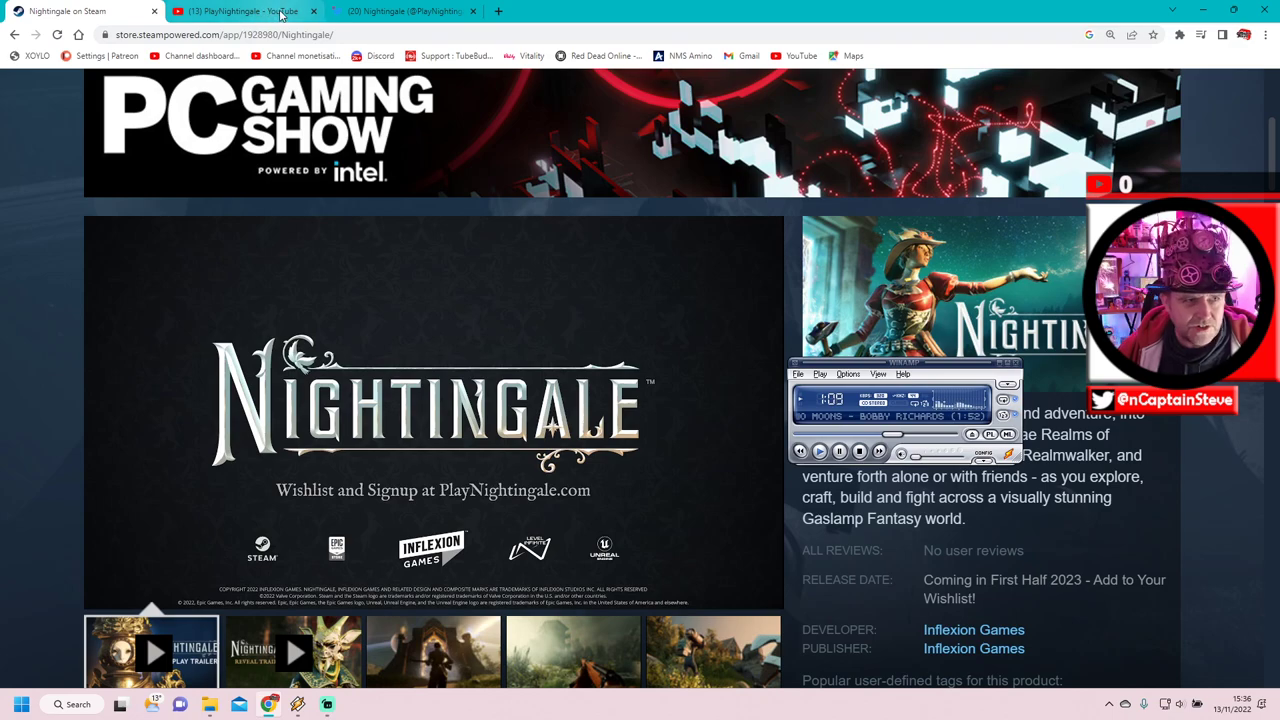
Browse the PlayNightingale channel's Shorts and start the Introducing: Eoten short
left_click(240, 12)
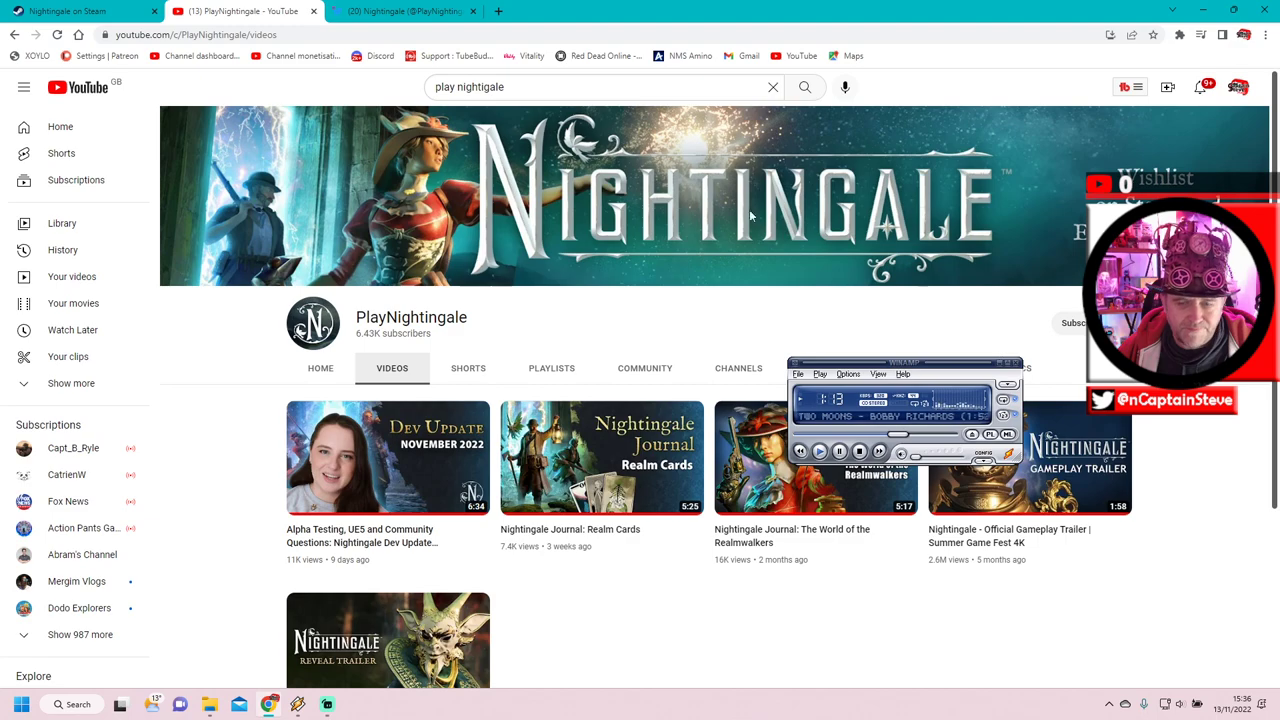
left_click(468, 368)
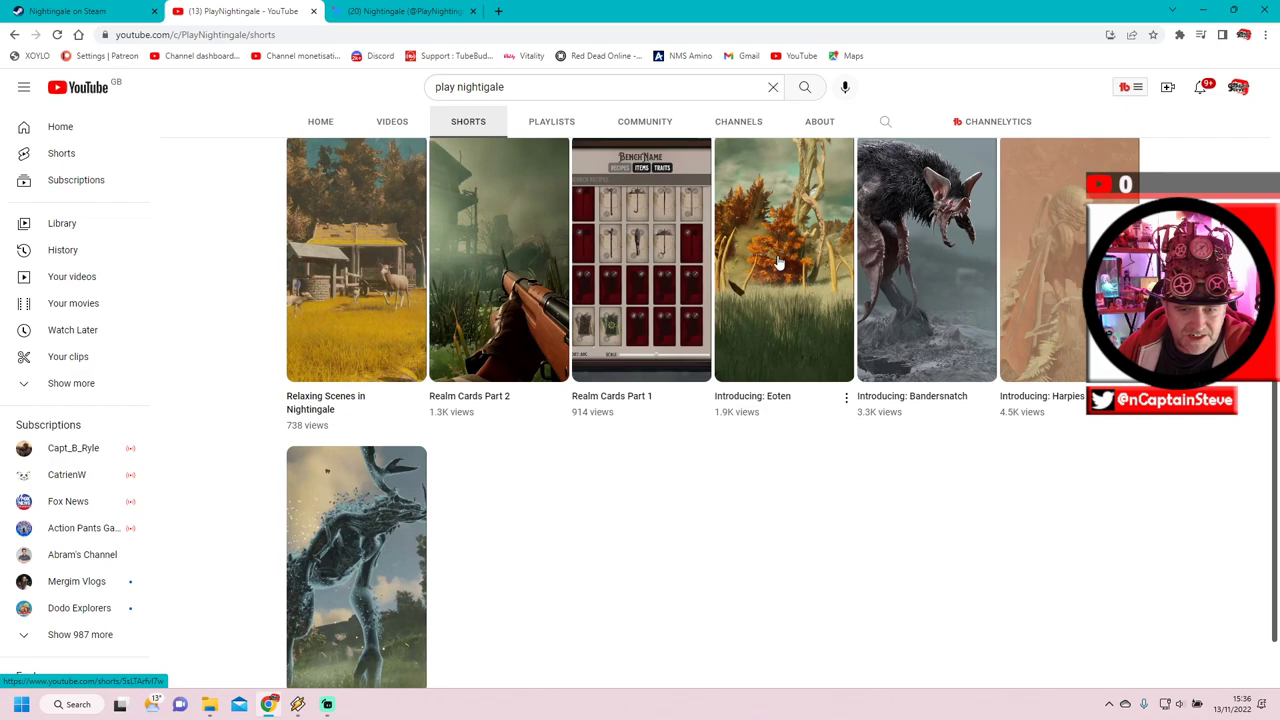
mouse_move(784, 260)
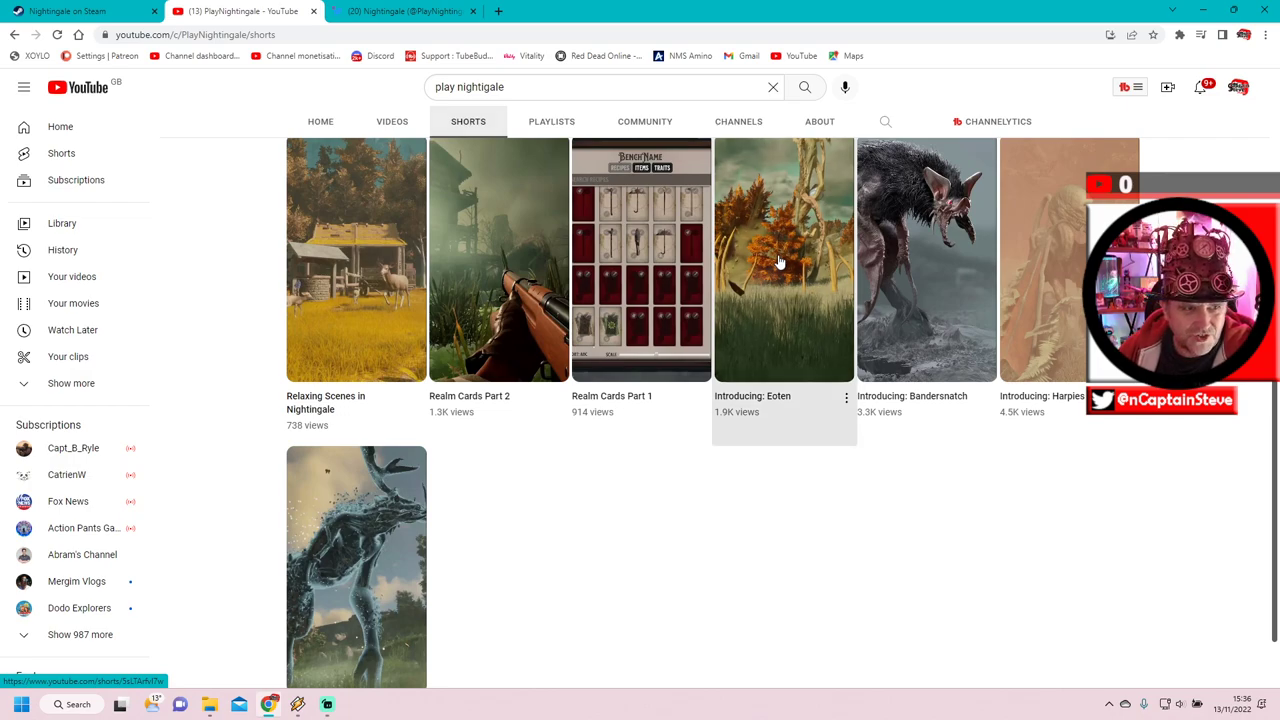
left_click(784, 258)
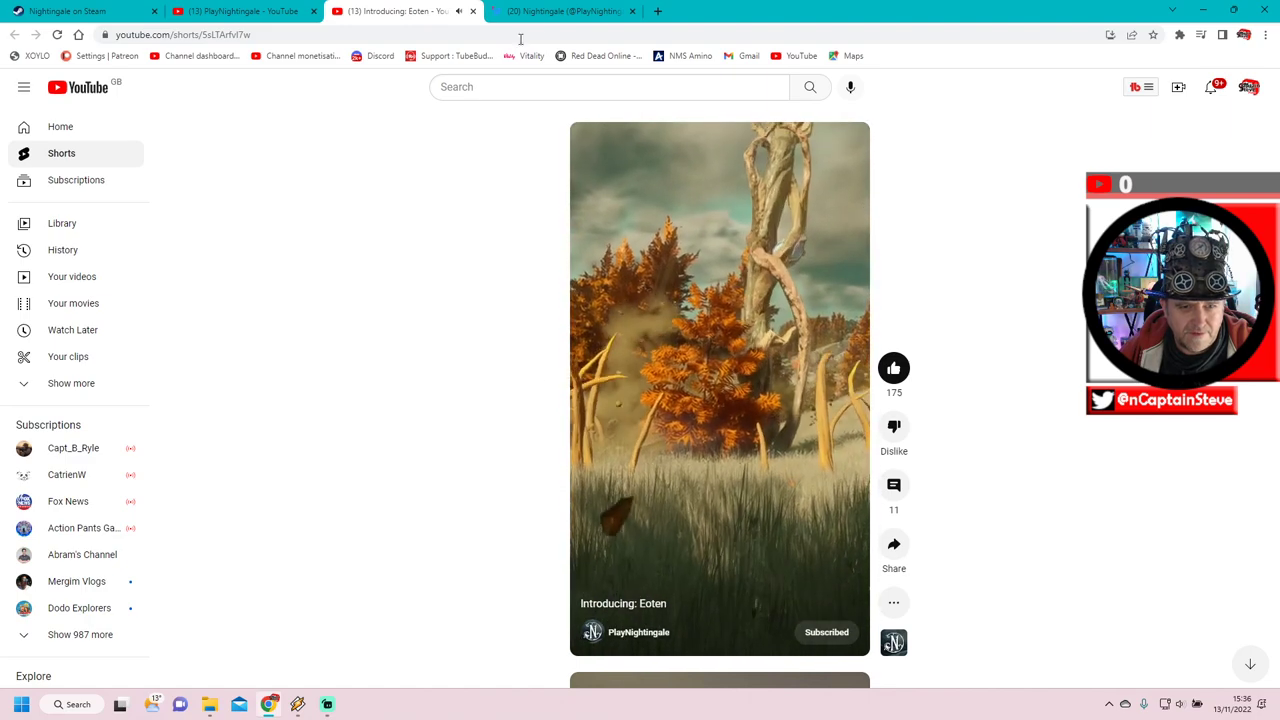
Close the Eoten short's tab to return to the channel's Shorts grid
left_click(472, 12)
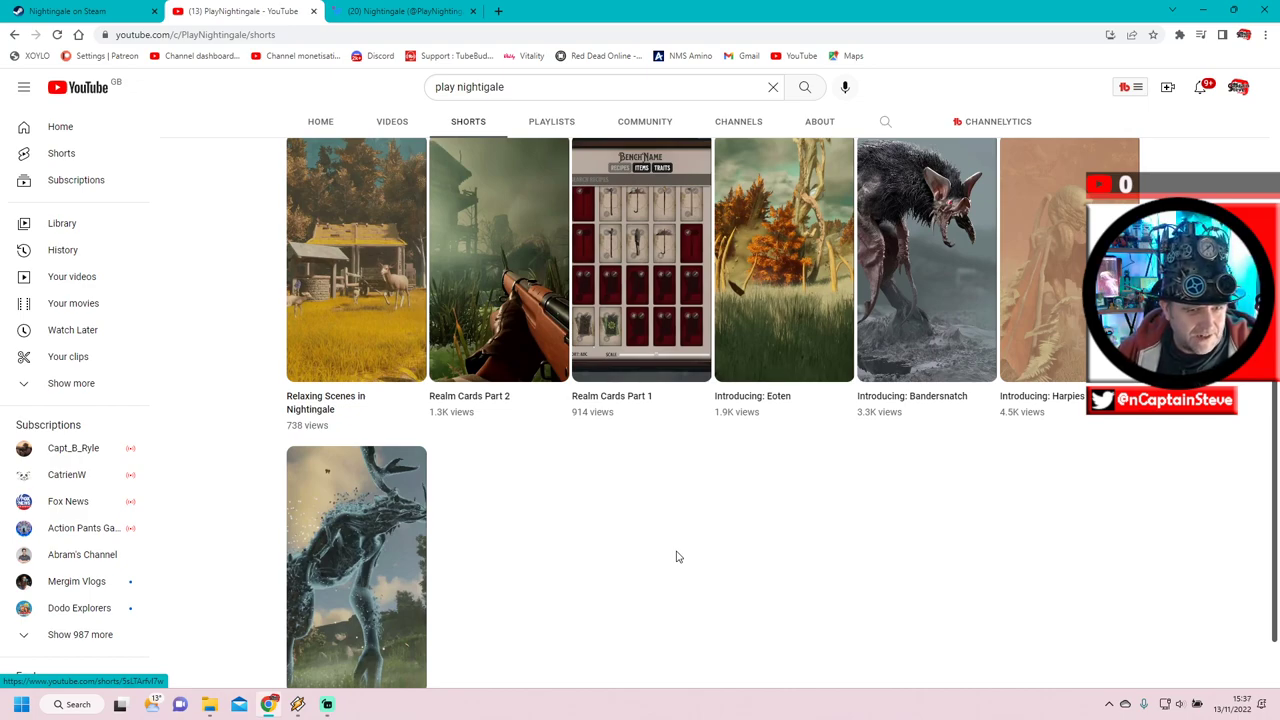
mouse_move(780, 278)
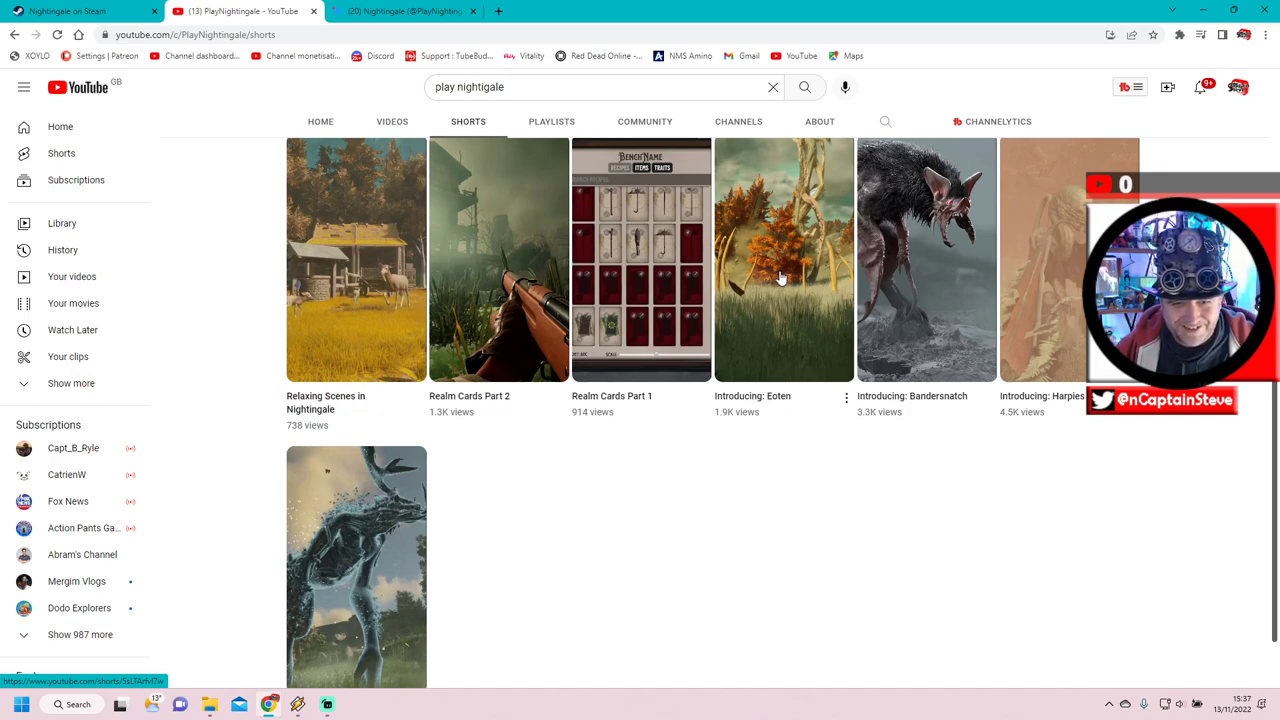
mouse_move(944, 284)
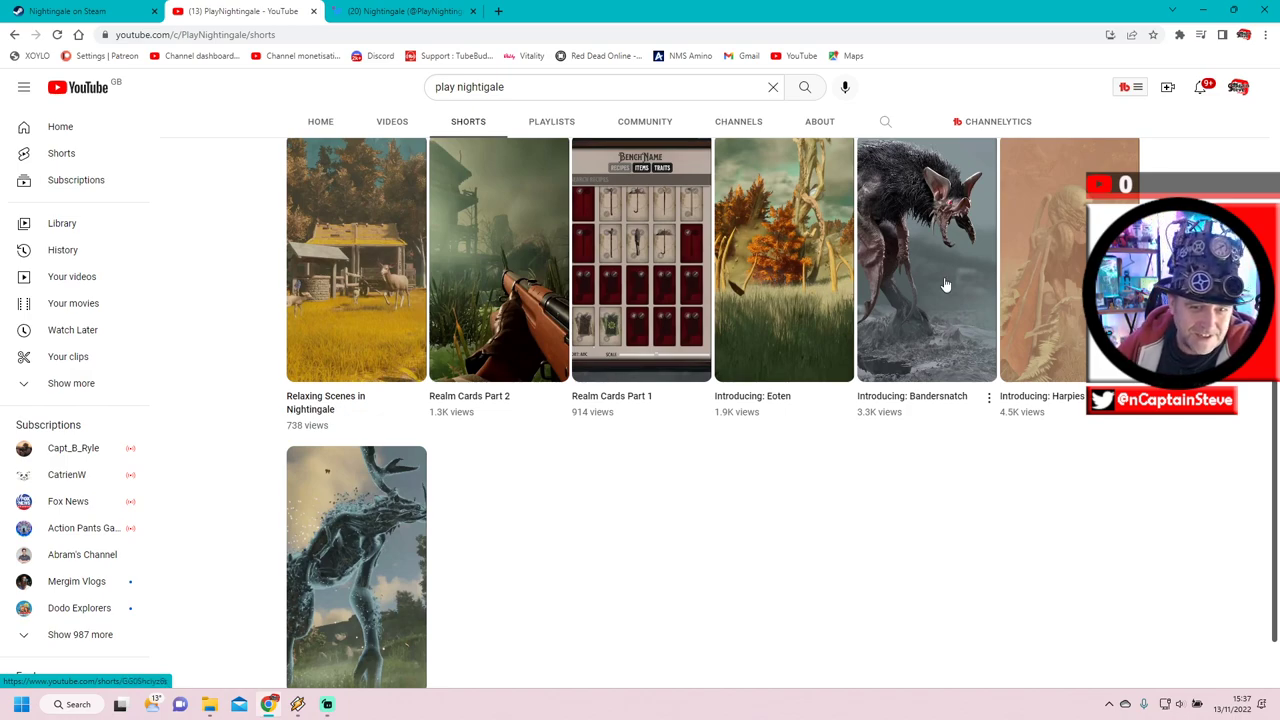
mouse_move(940, 278)
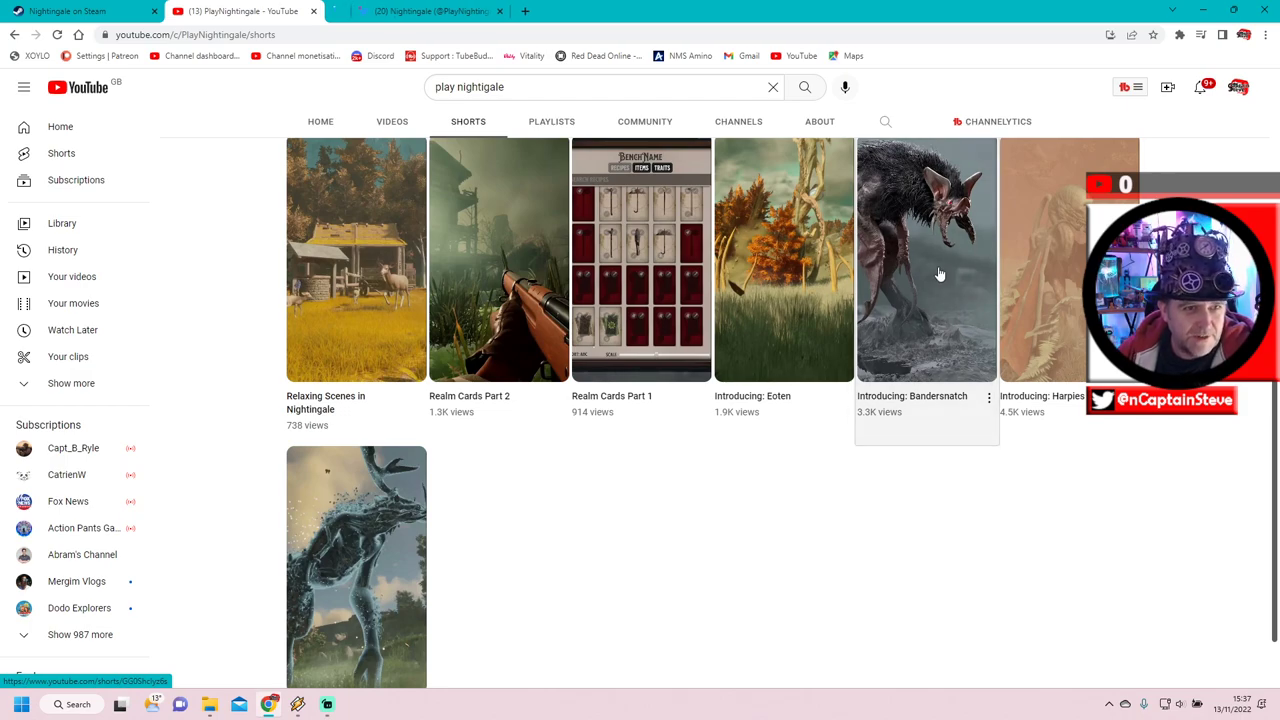
left_click(928, 258)
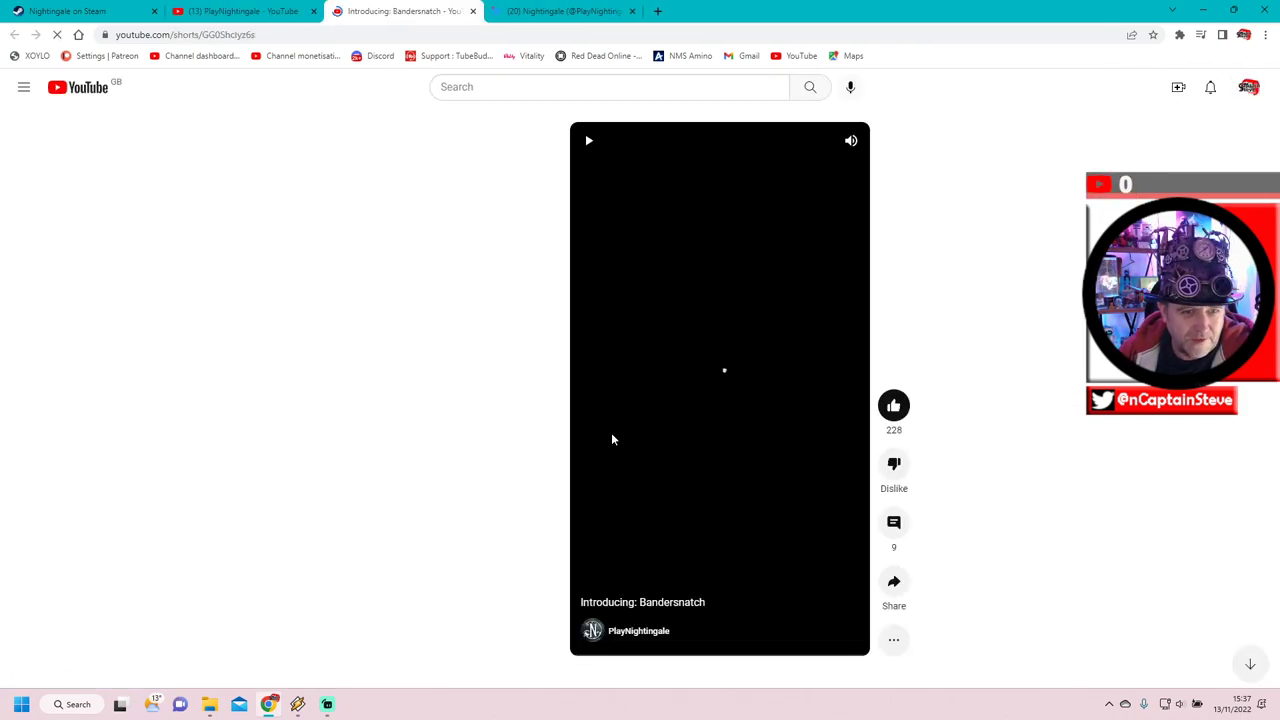
left_click(24, 88)
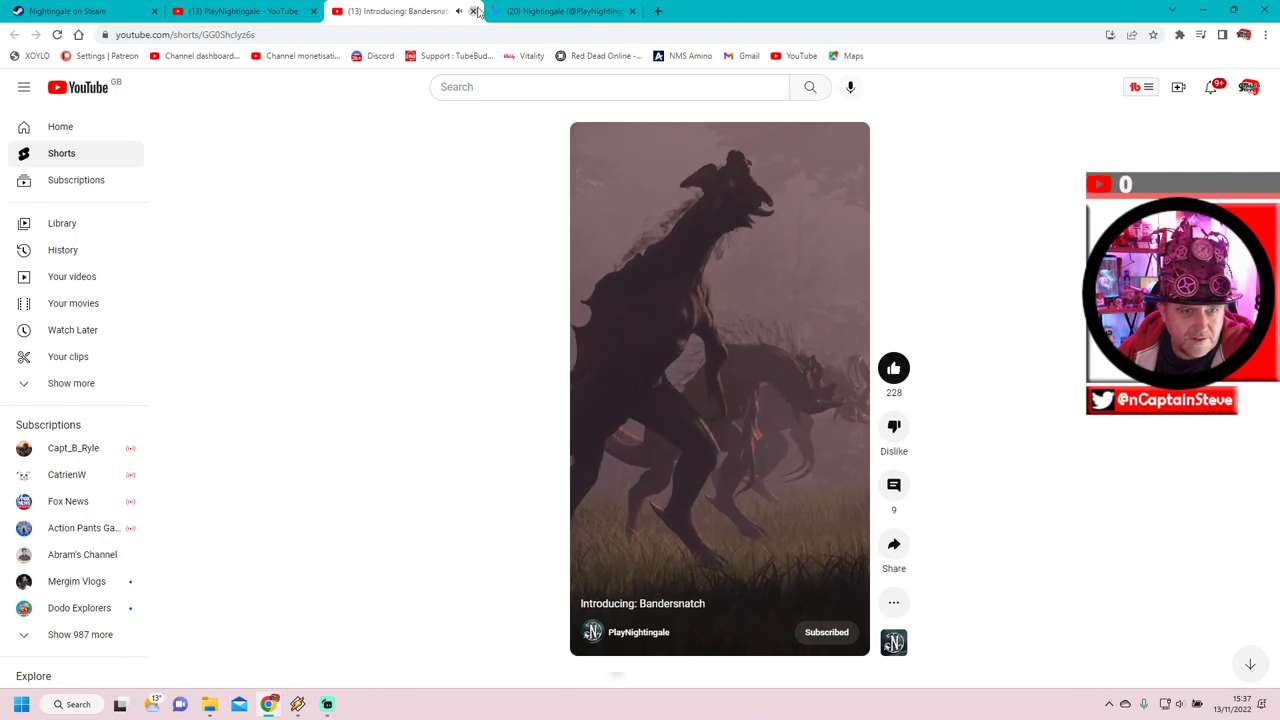
left_click(472, 12)
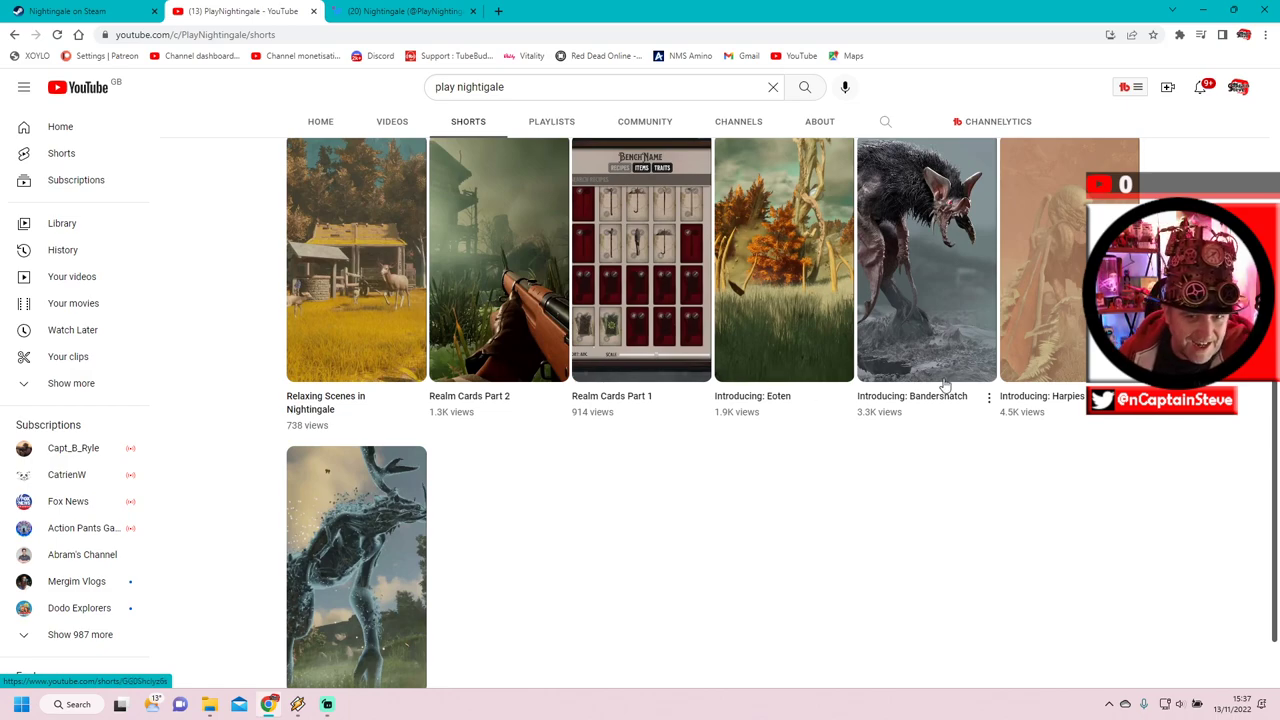
mouse_move(1064, 512)
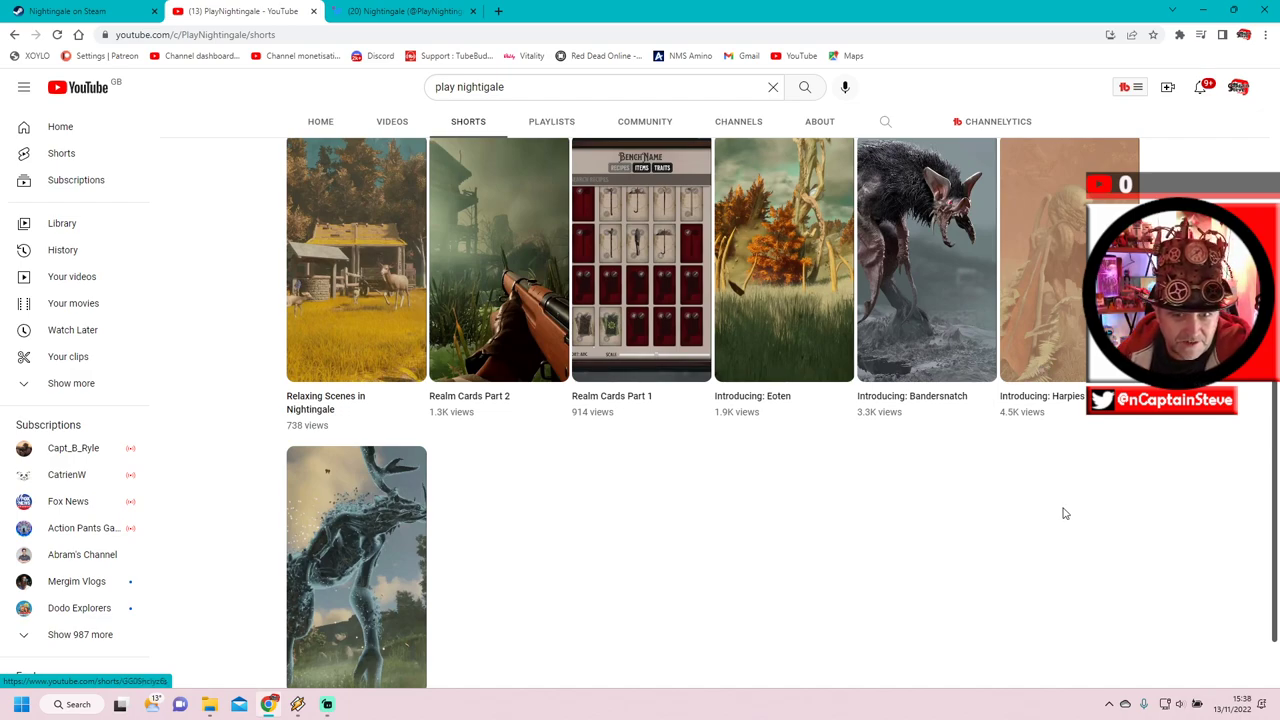
mouse_move(1072, 256)
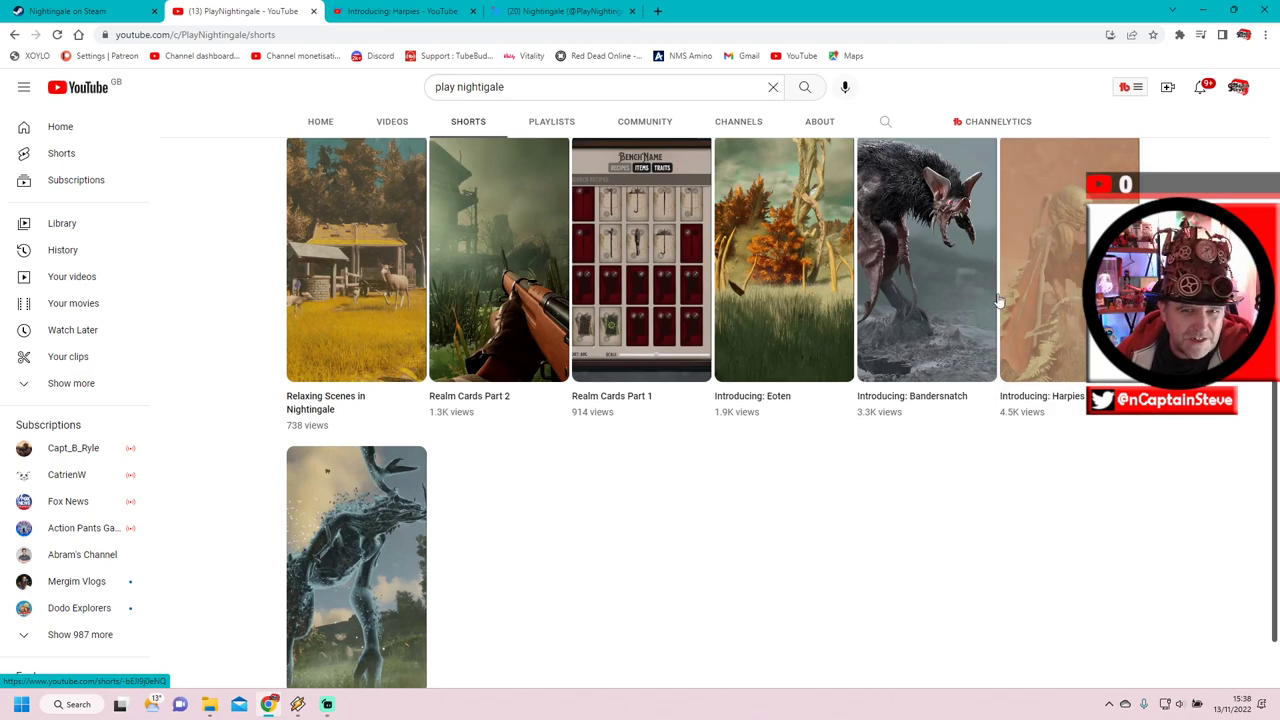
Watch the Introducing: Harpies short in a new tab, then return to the Shorts grid
left_click(1042, 258)
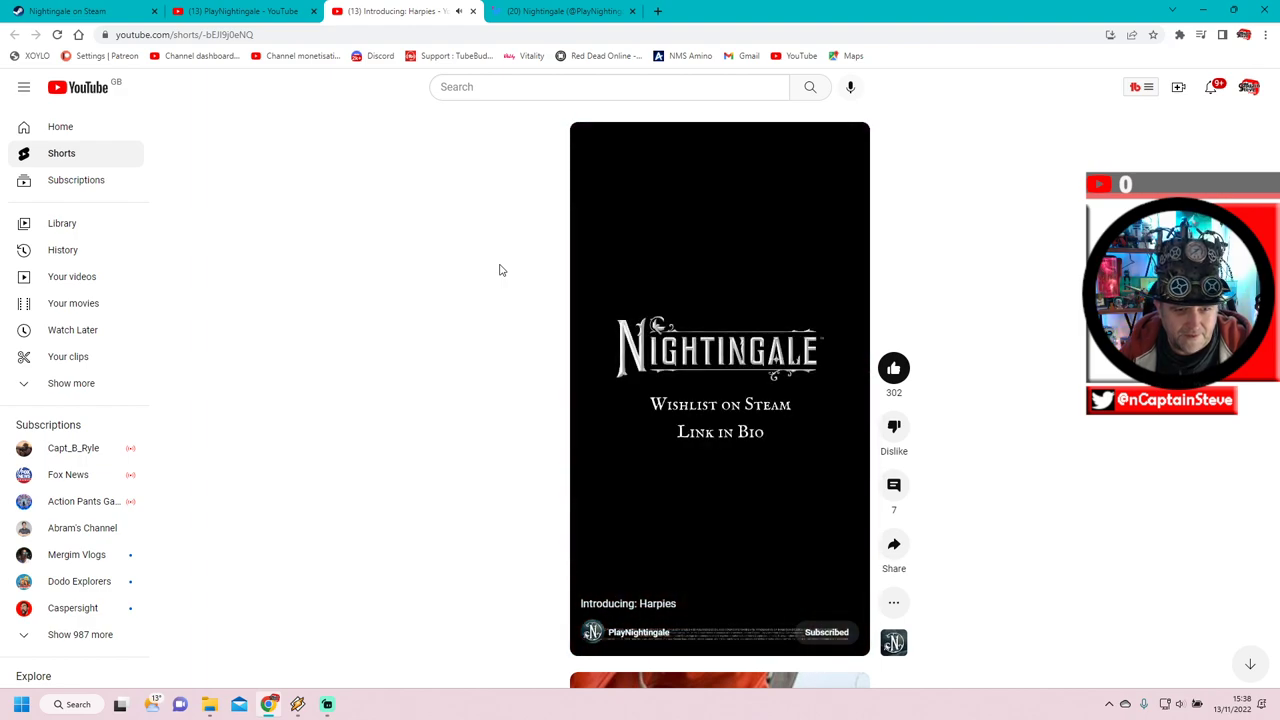
left_click(472, 12)
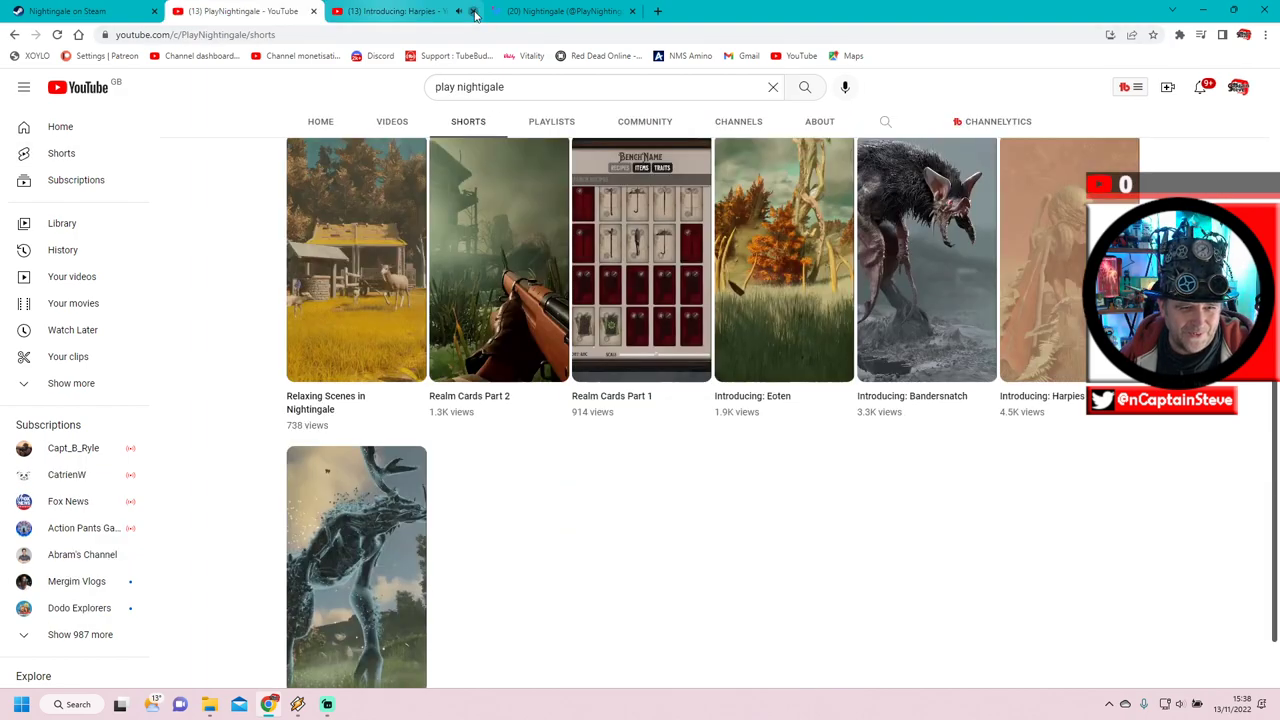
Close the Harpies tab and bring the Introducing: Carnute short into view
left_click(474, 12)
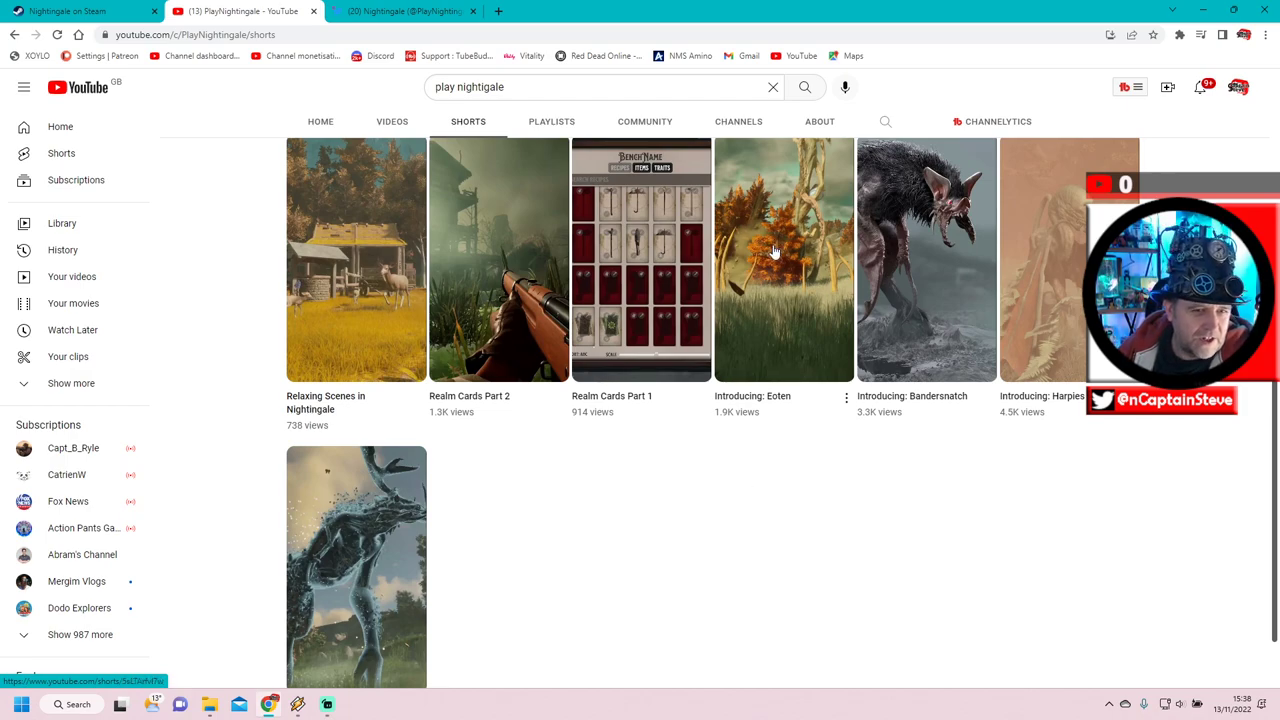
mouse_move(824, 420)
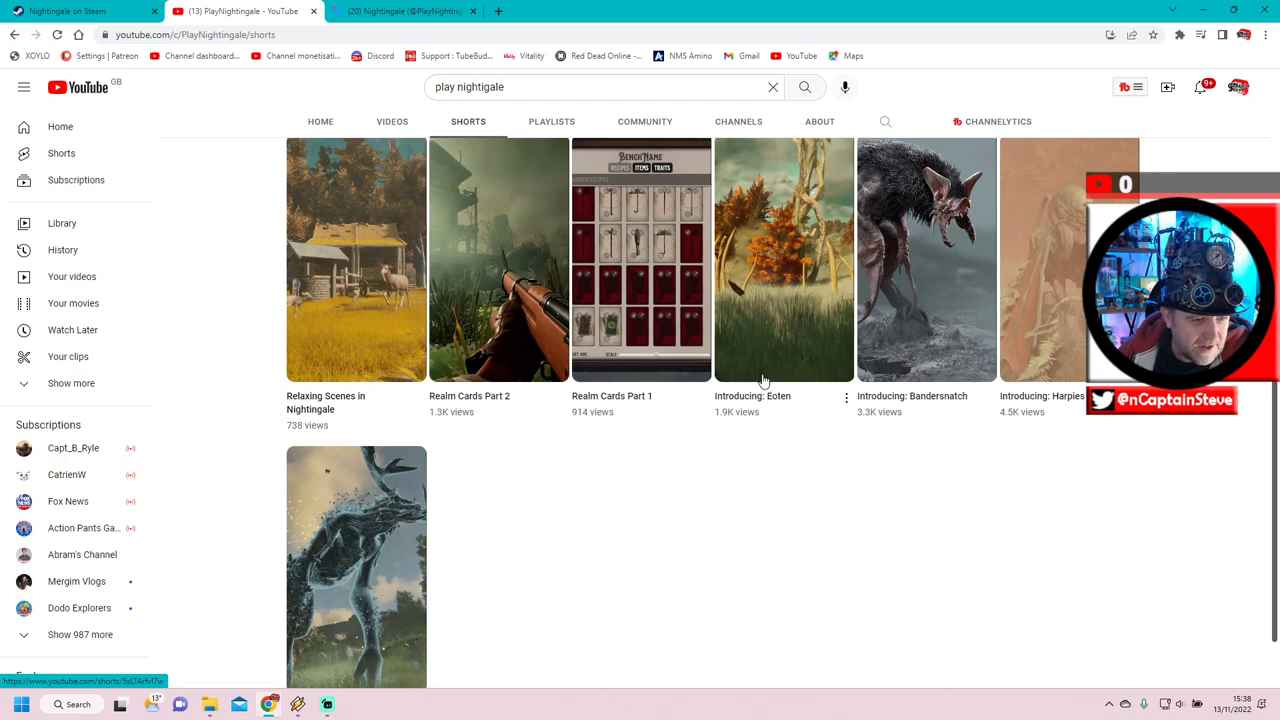
scroll("down", 3)
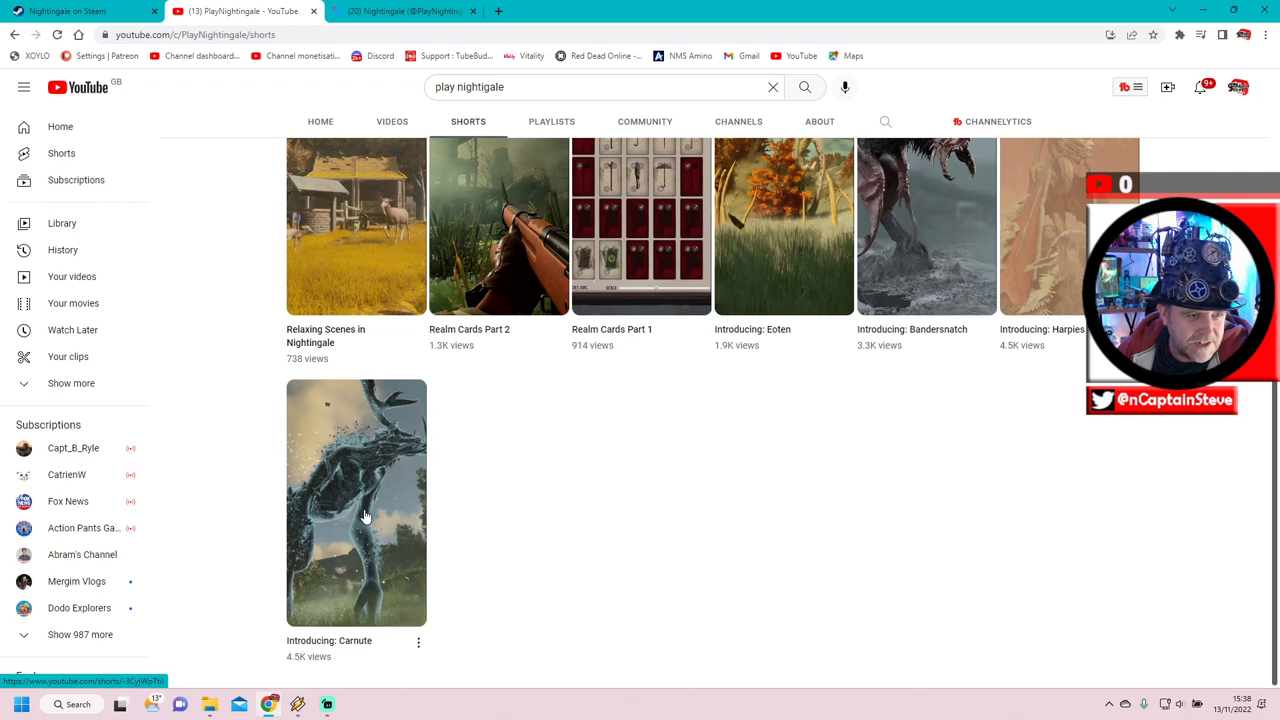
mouse_move(366, 492)
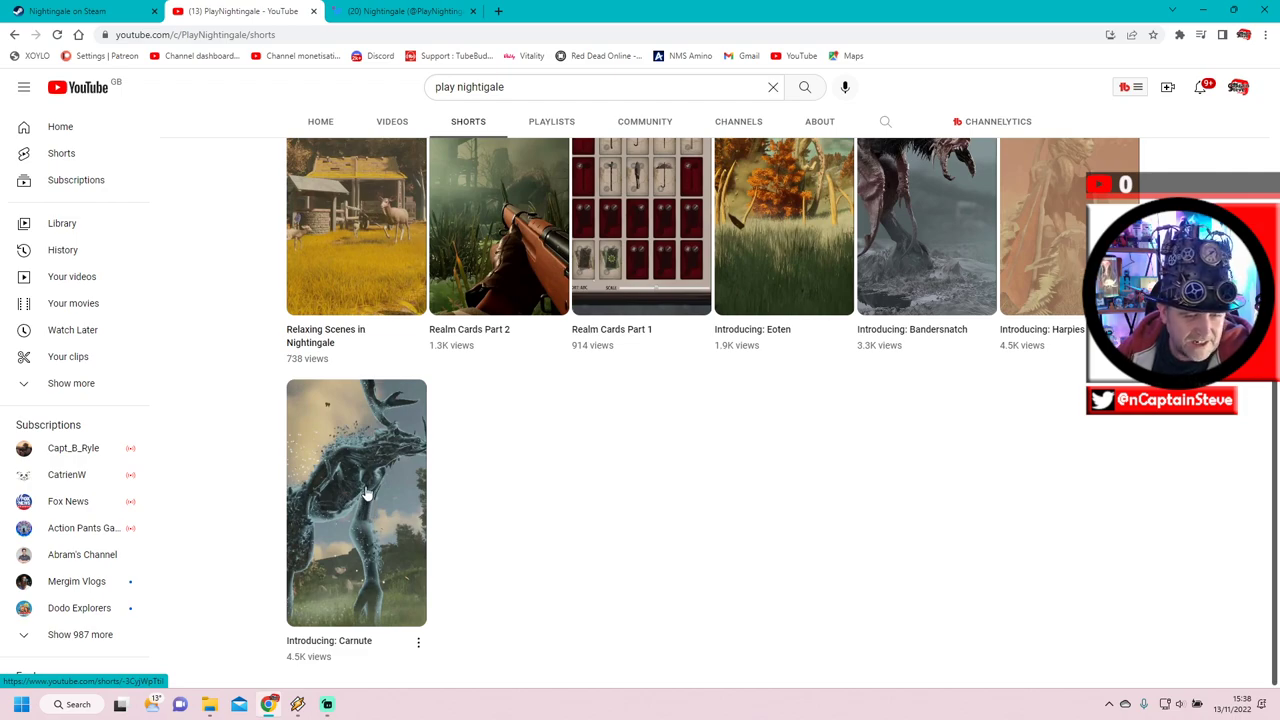
mouse_move(796, 244)
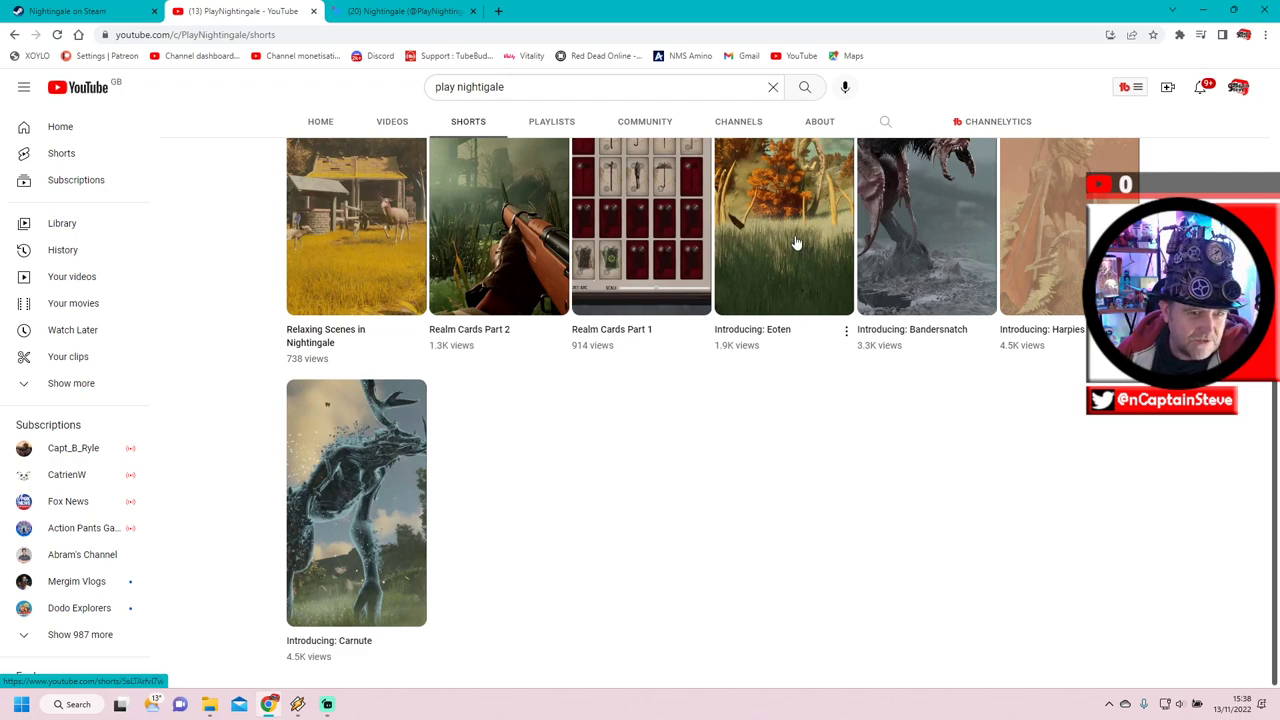
mouse_move(372, 500)
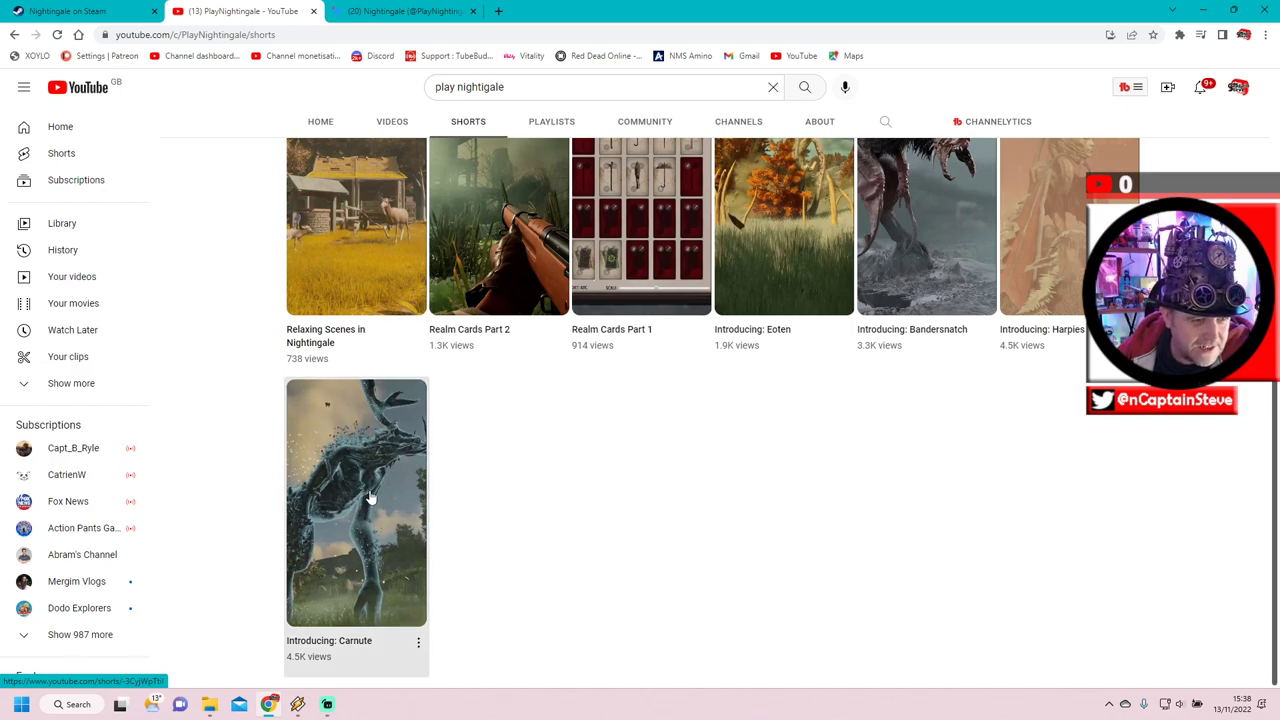
left_click(356, 502)
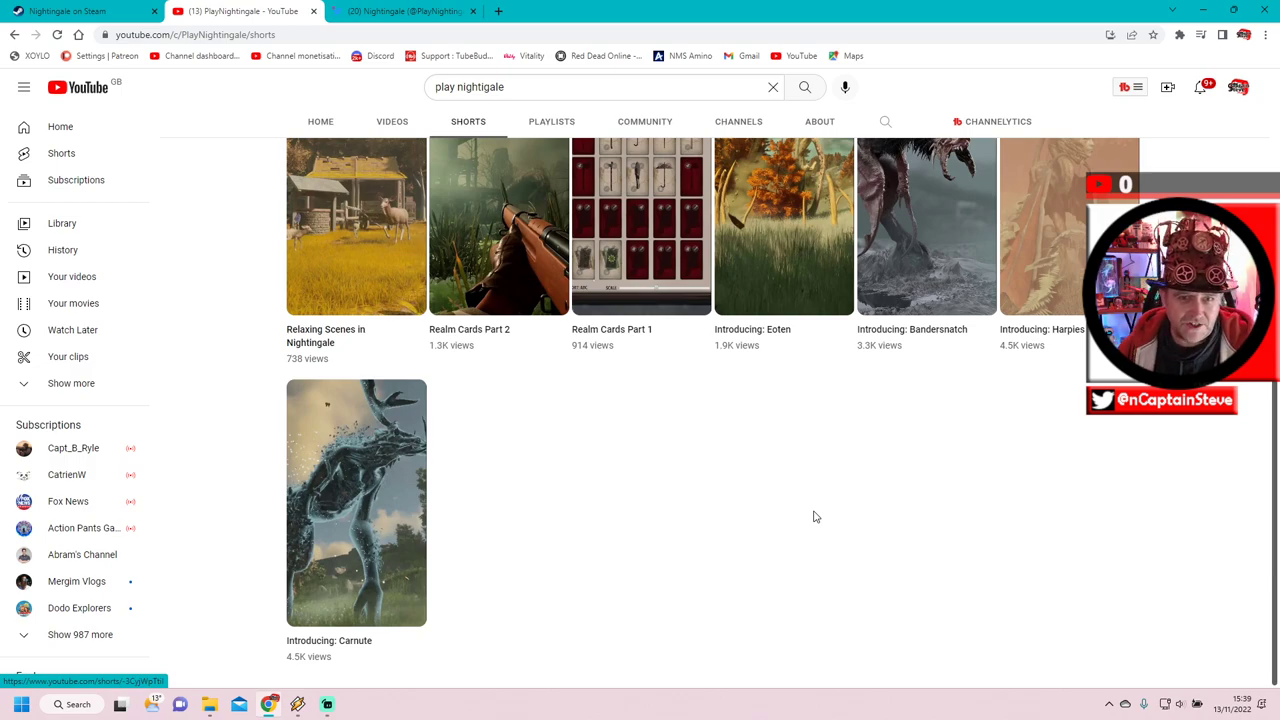
Scroll the channel page back to the Nightingale banner above the Shorts grid
scroll("up", 3)
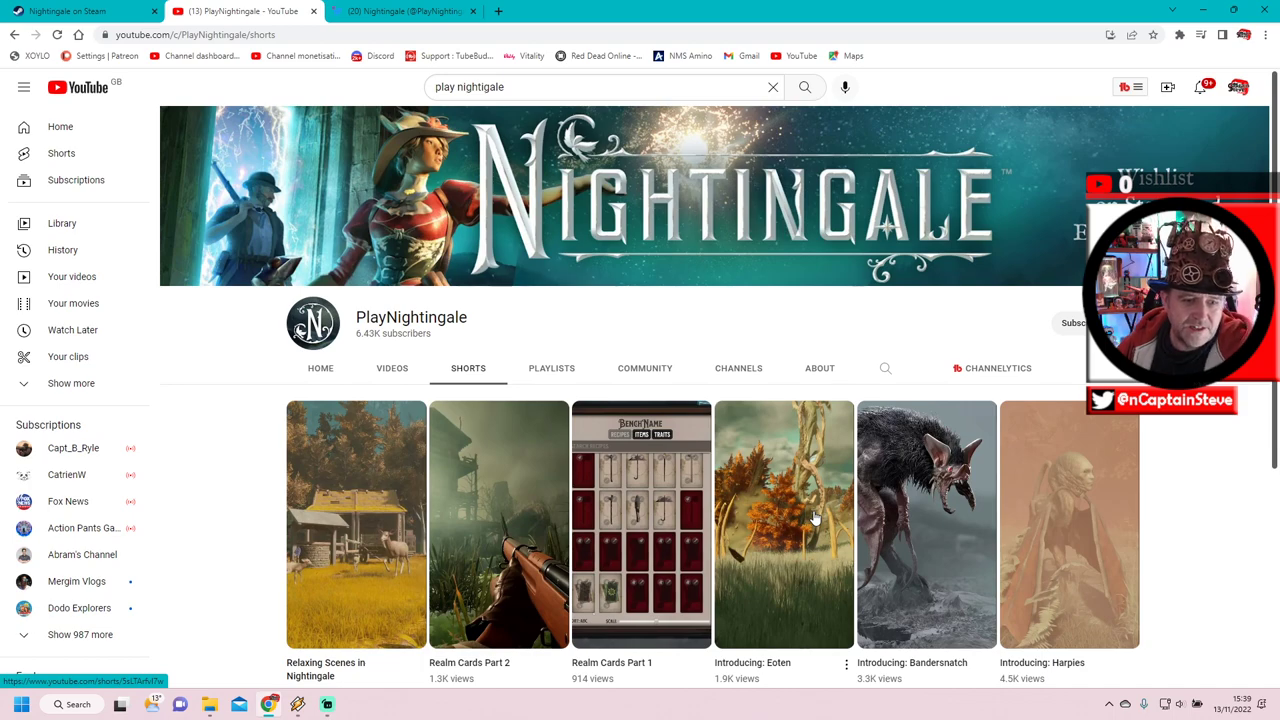
scroll("down", 3)
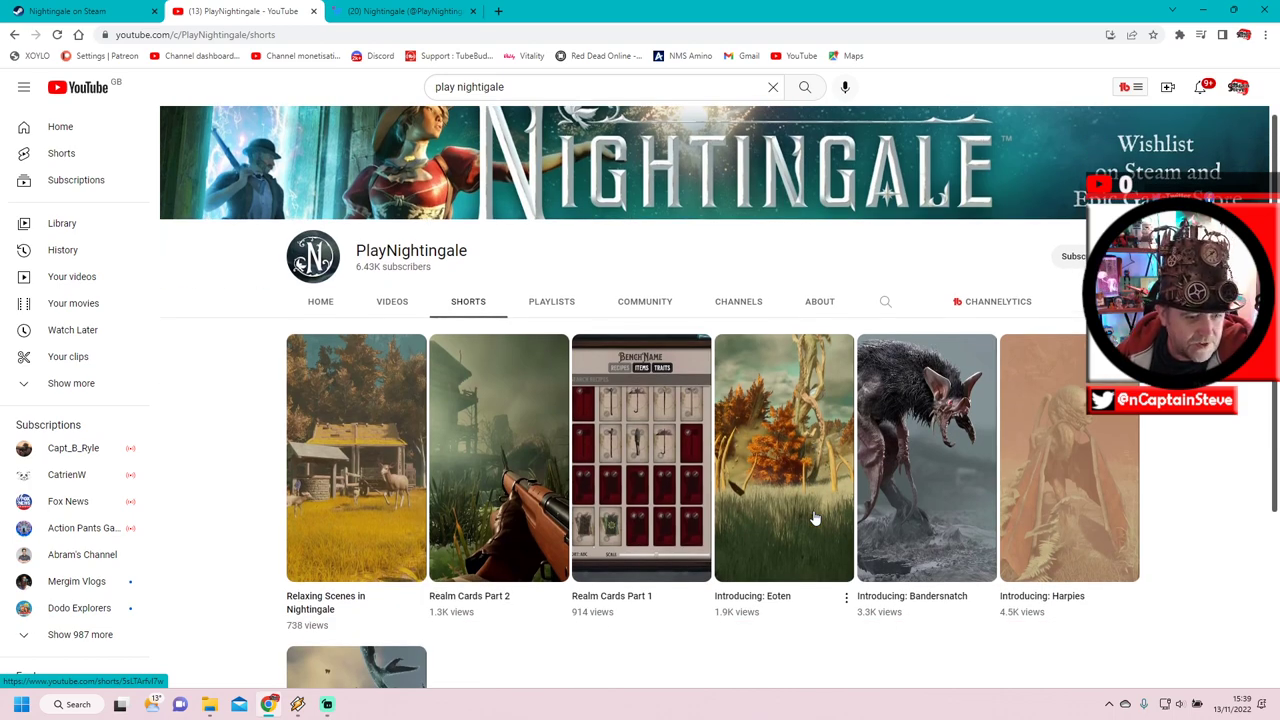
mouse_move(716, 652)
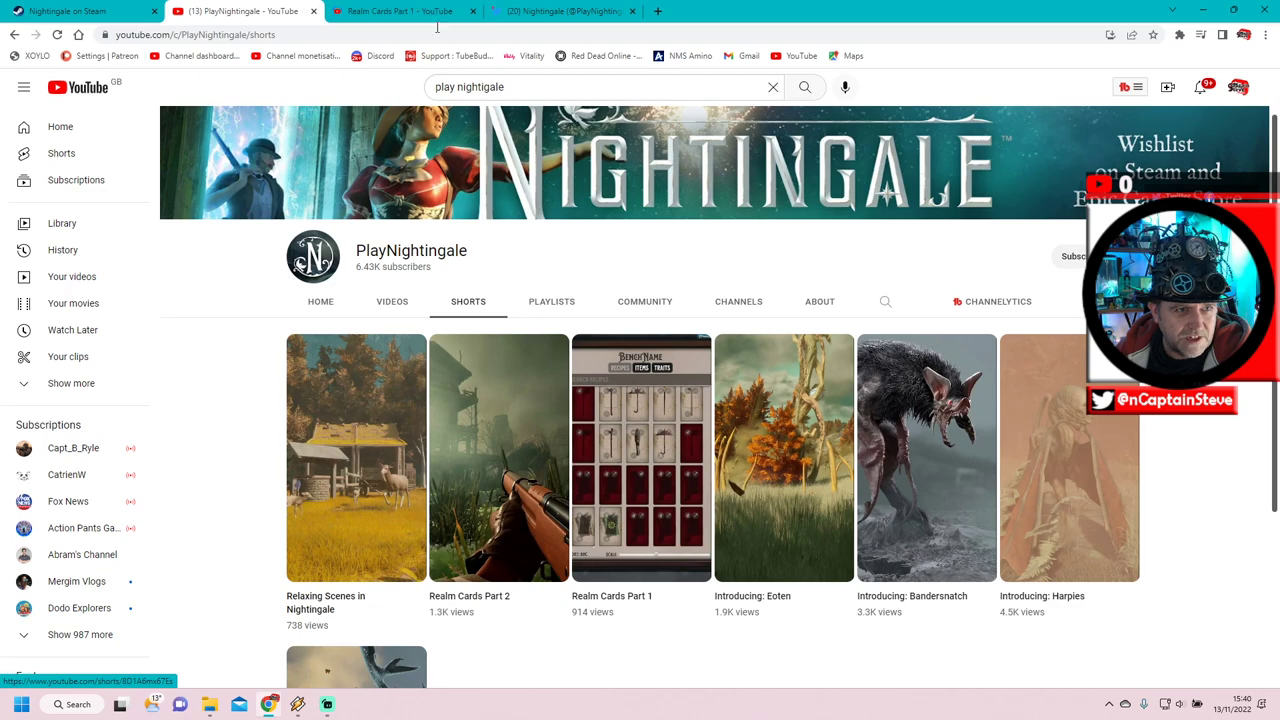
Watch the Realm Cards Part 1 short in its tab, then close that tab
left_click(640, 456)
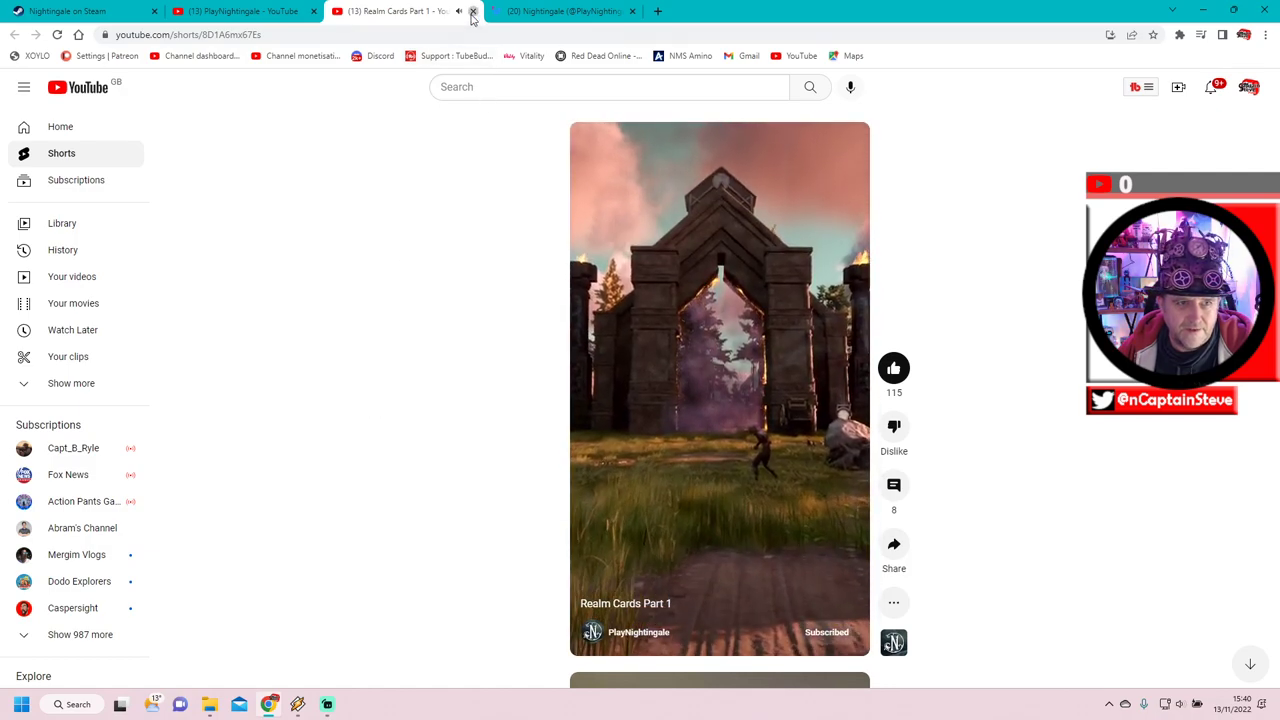
left_click(472, 12)
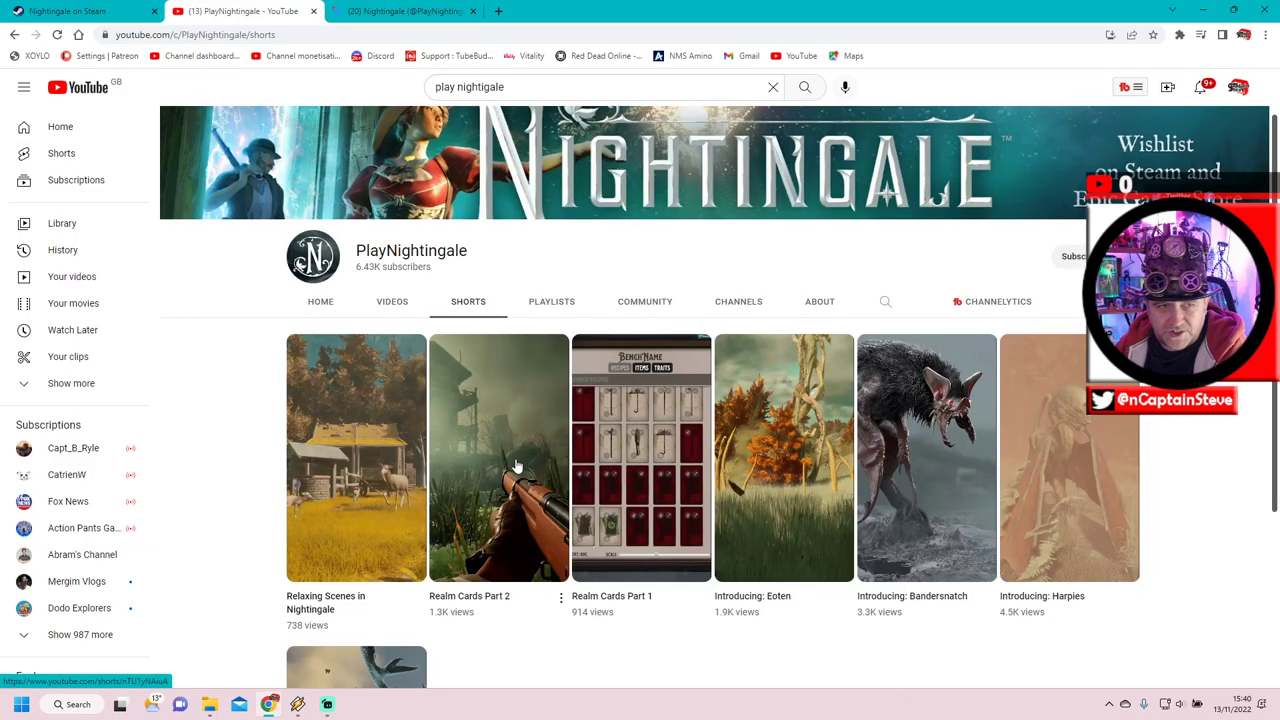
Start the Realm Cards Part 2 short playing in a new tab
left_click(500, 456)
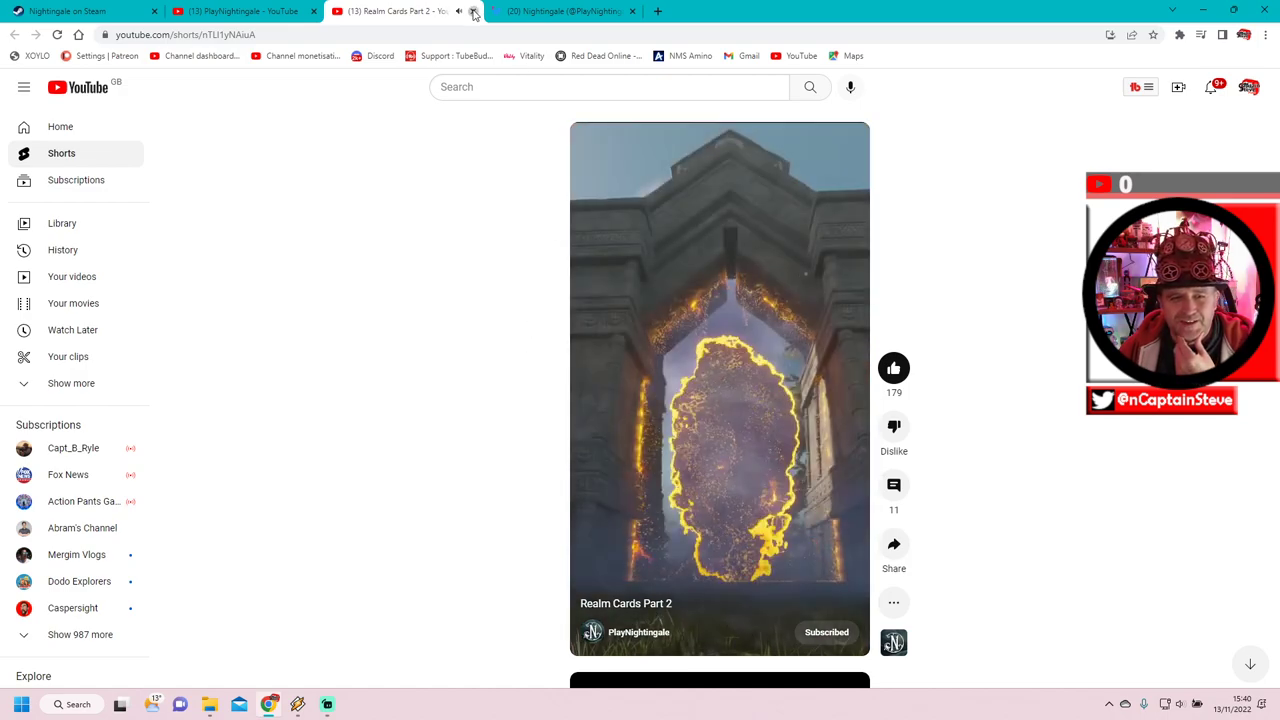
Close the Realm Cards Part 2 tab and start the Relaxing Scenes in Nightingale short
left_click(474, 12)
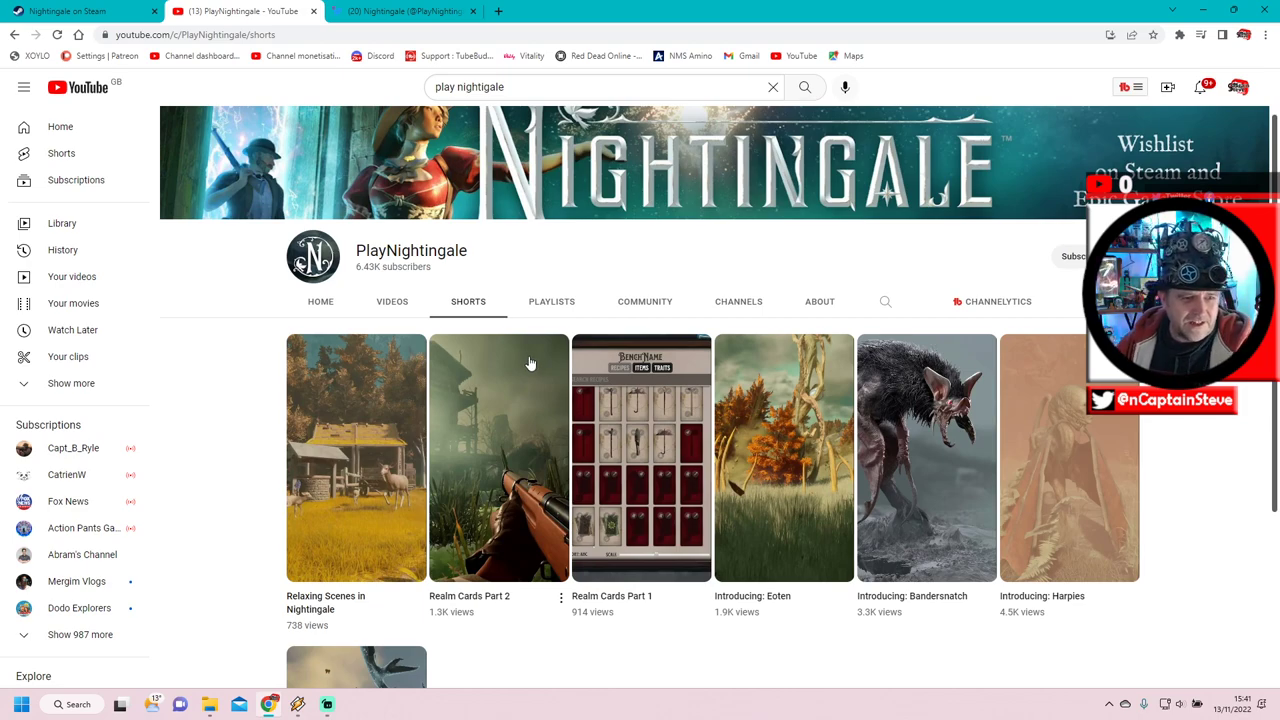
mouse_move(384, 480)
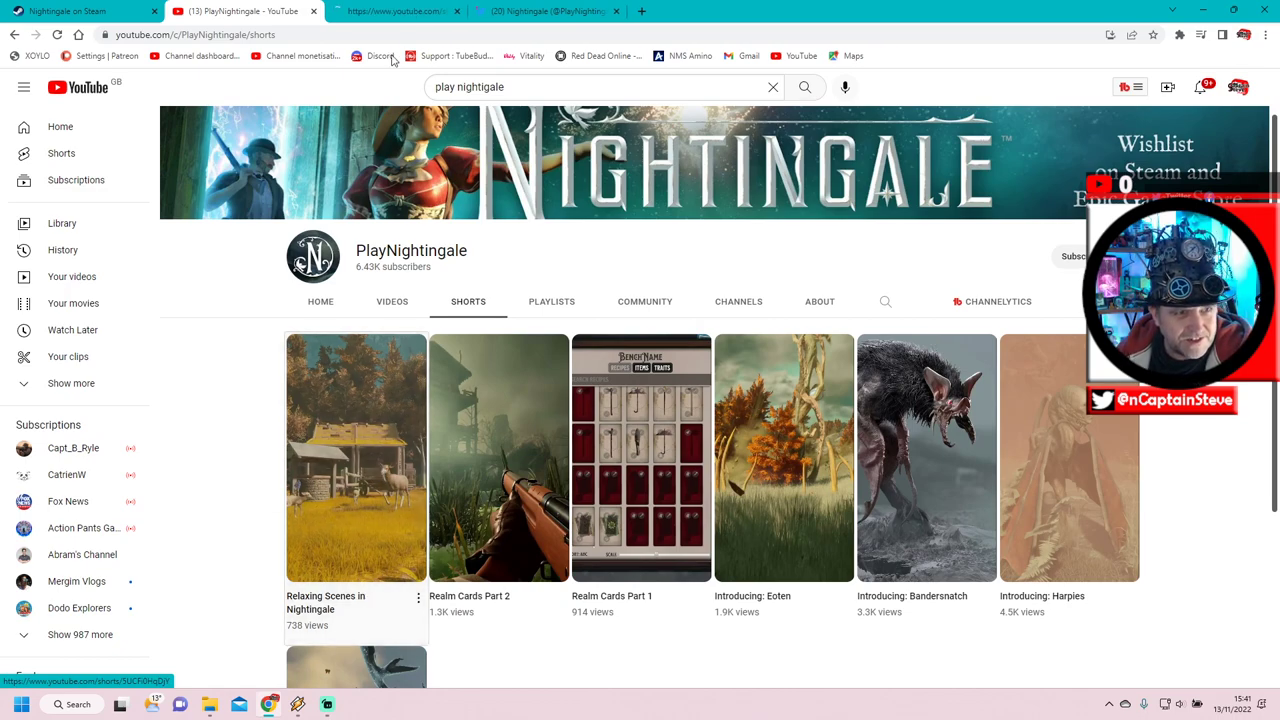
left_click(356, 456)
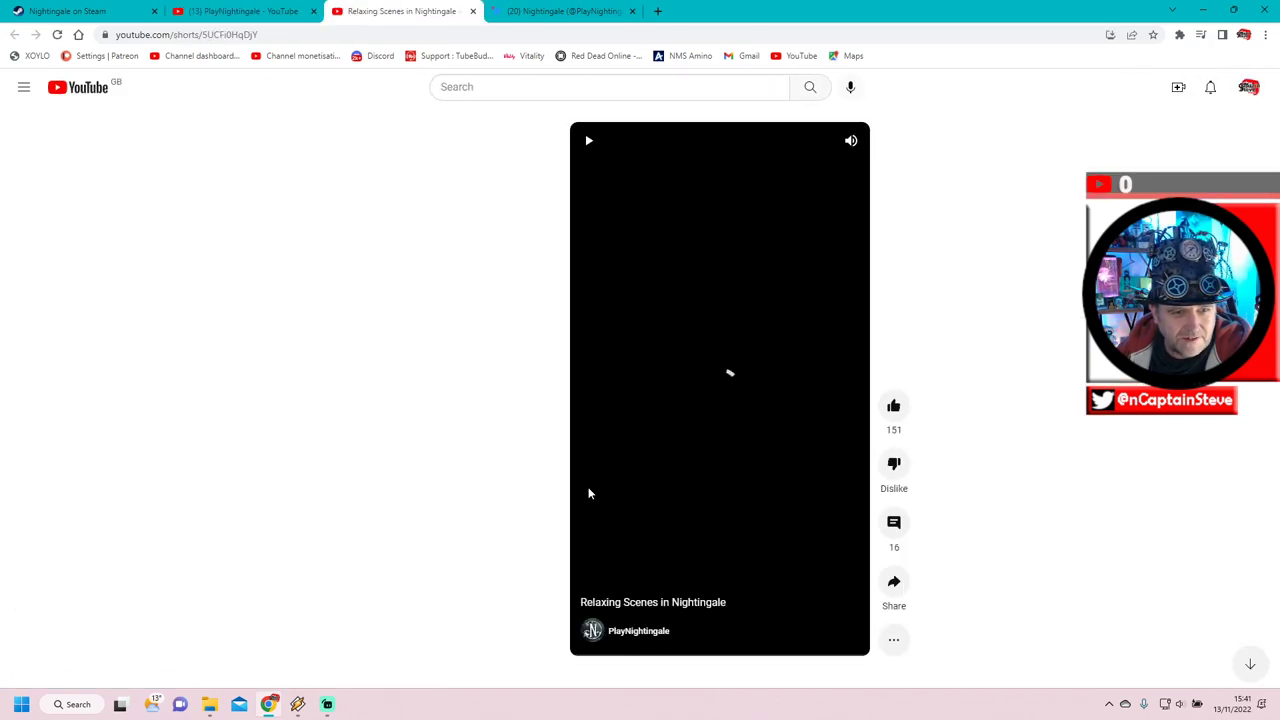
Play the Relaxing Scenes in Nightingale short, then return to the PlayNightingale channel's Shorts grid
left_click(24, 88)
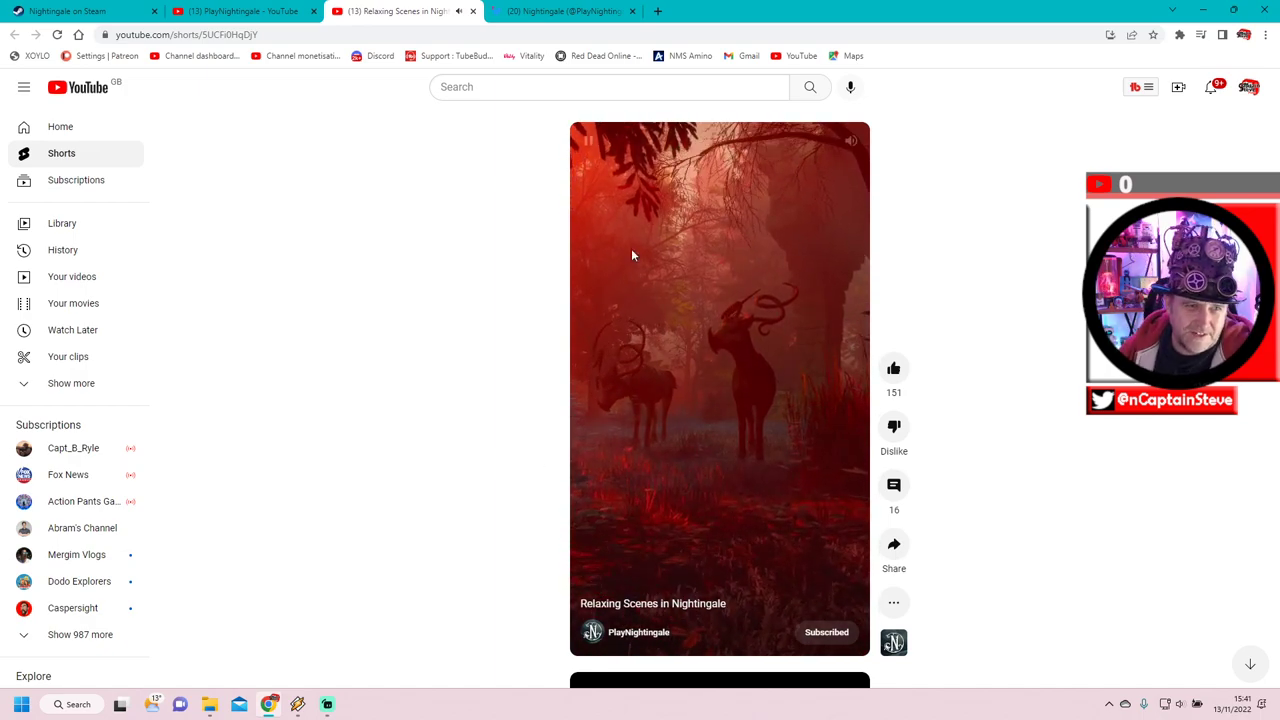
left_click(640, 632)
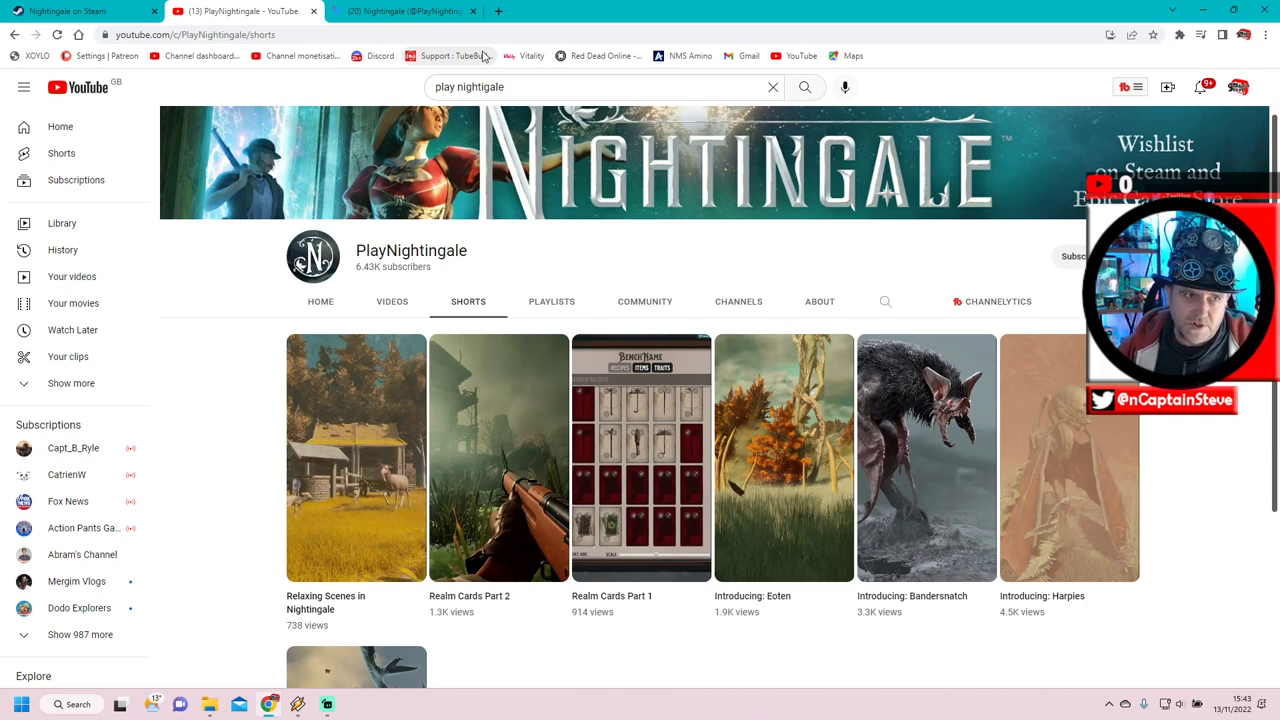
Switch to the Nightingale Twitter profile and scroll to its pinned Early Access delay tweet
left_click(400, 12)
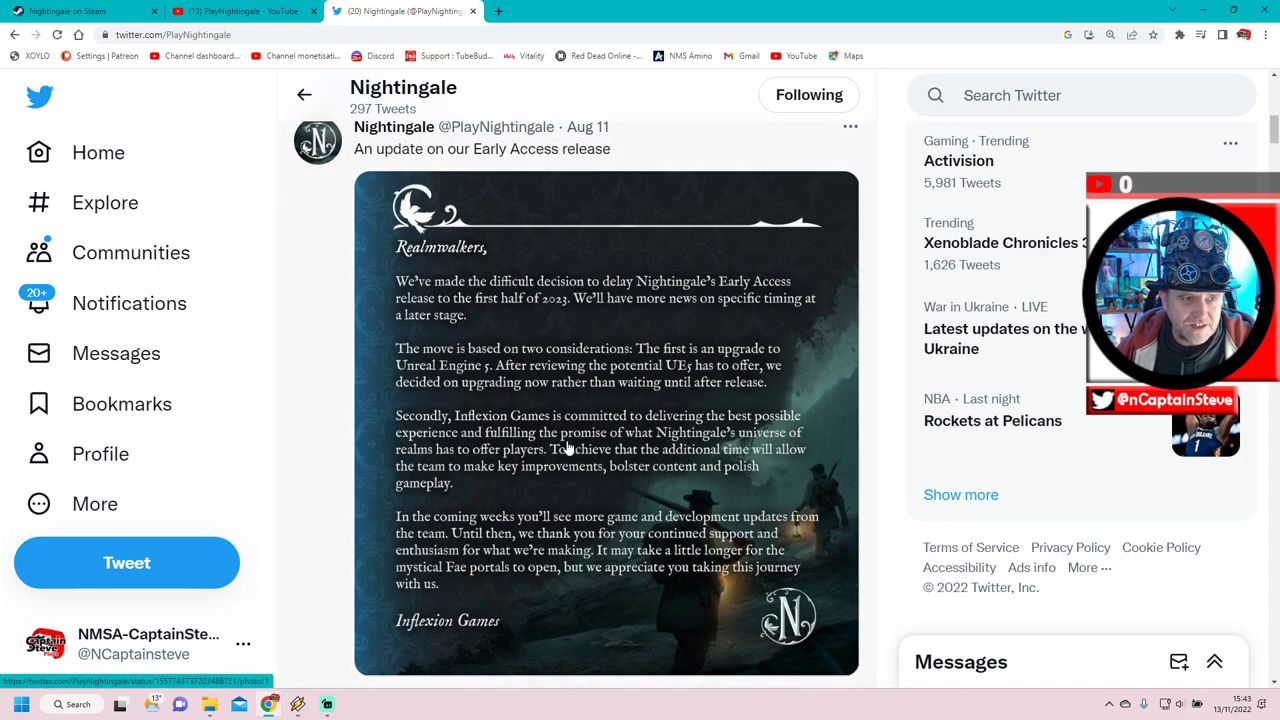
scroll("up", 3)
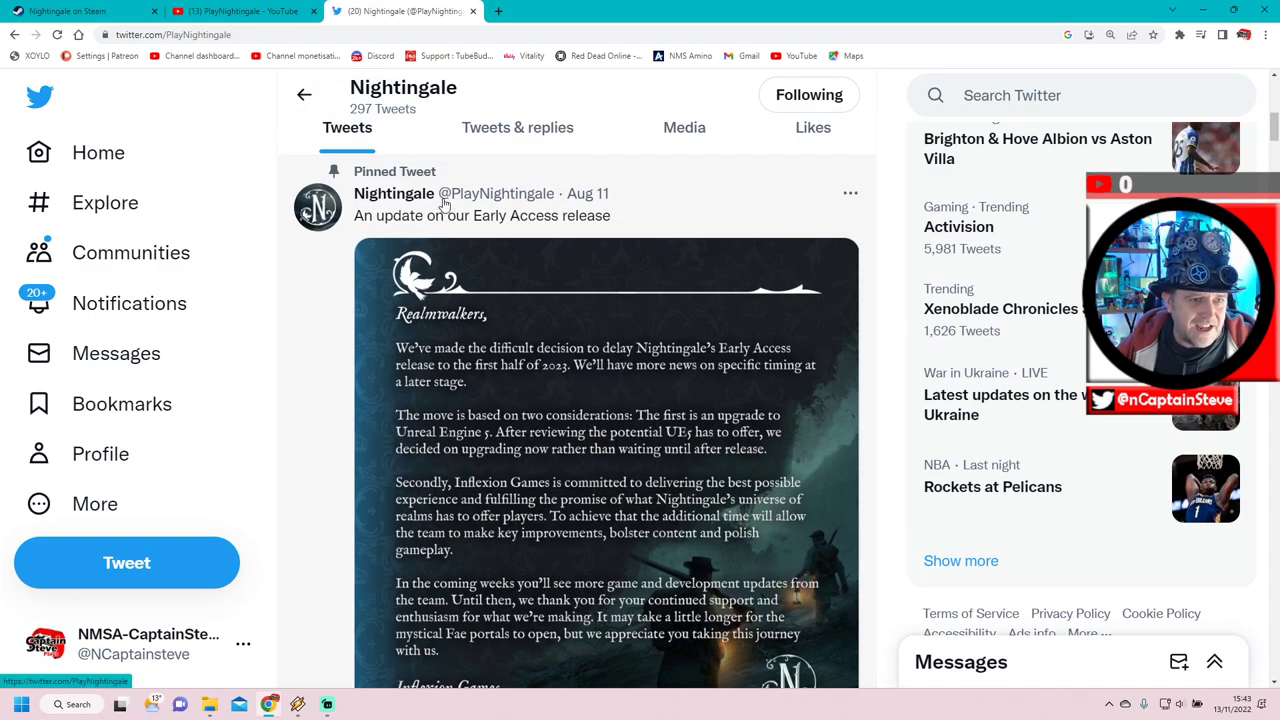
mouse_move(392, 192)
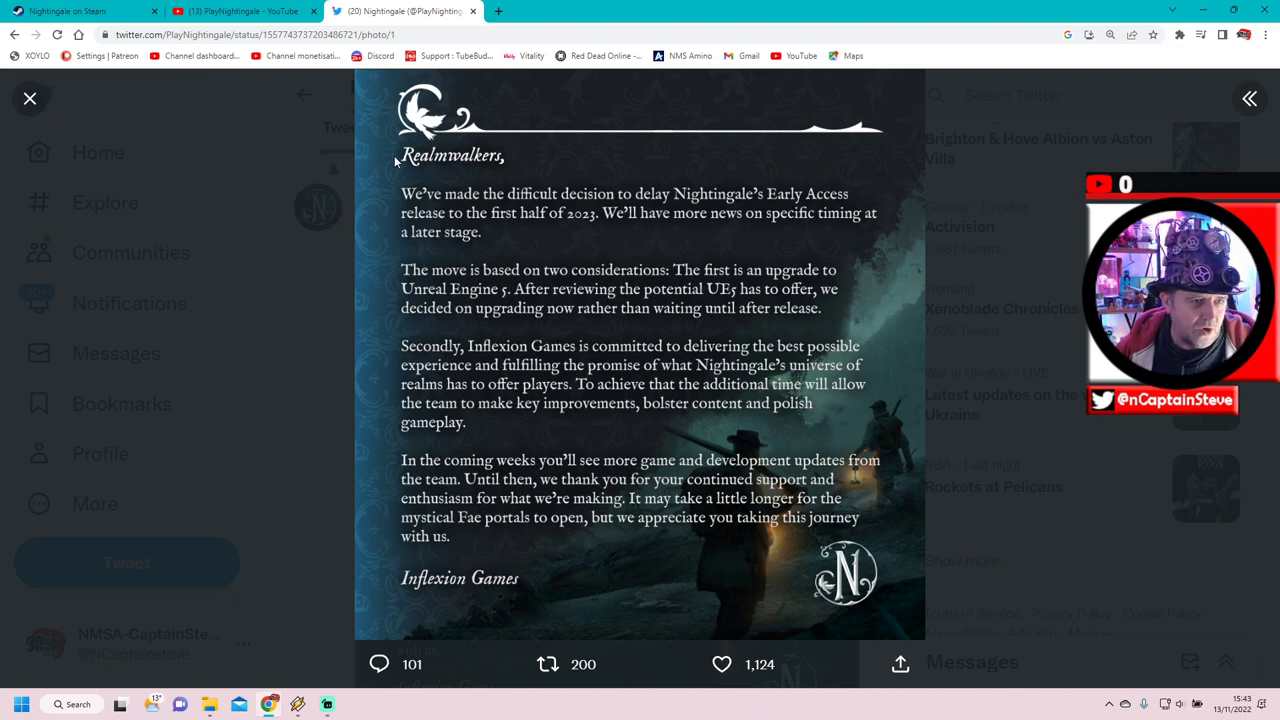
mouse_move(640, 212)
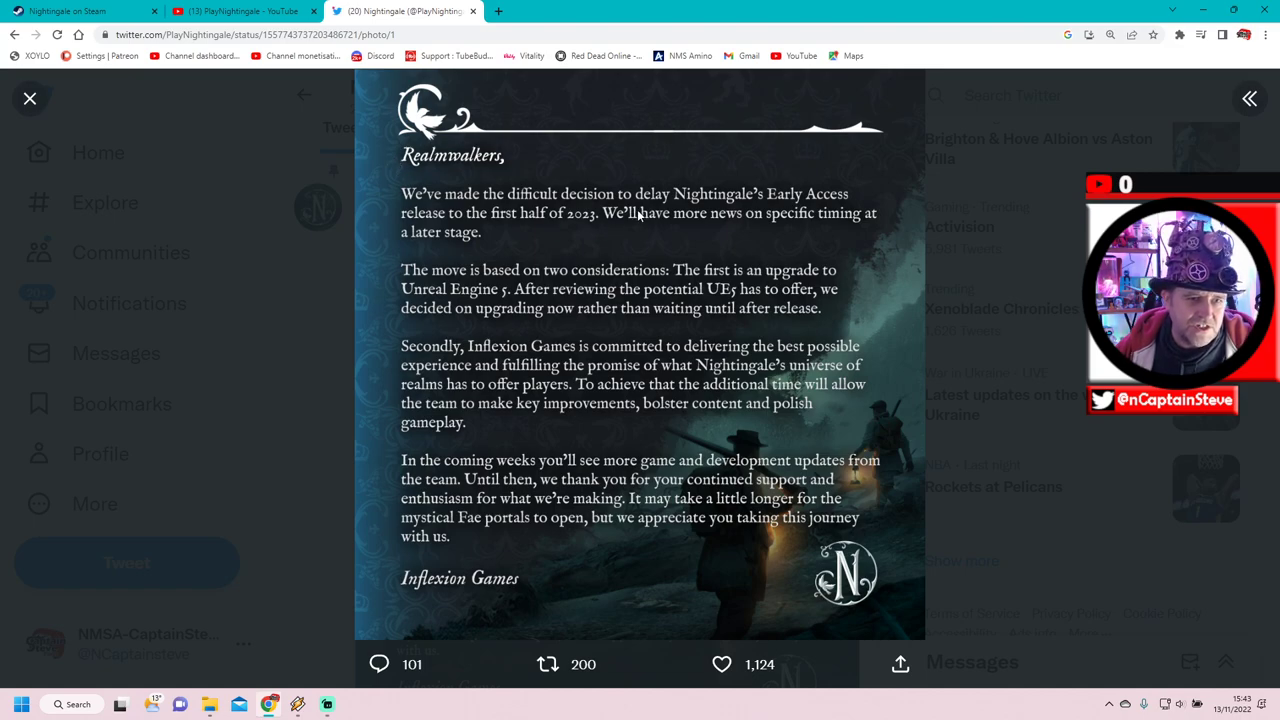
mouse_move(592, 234)
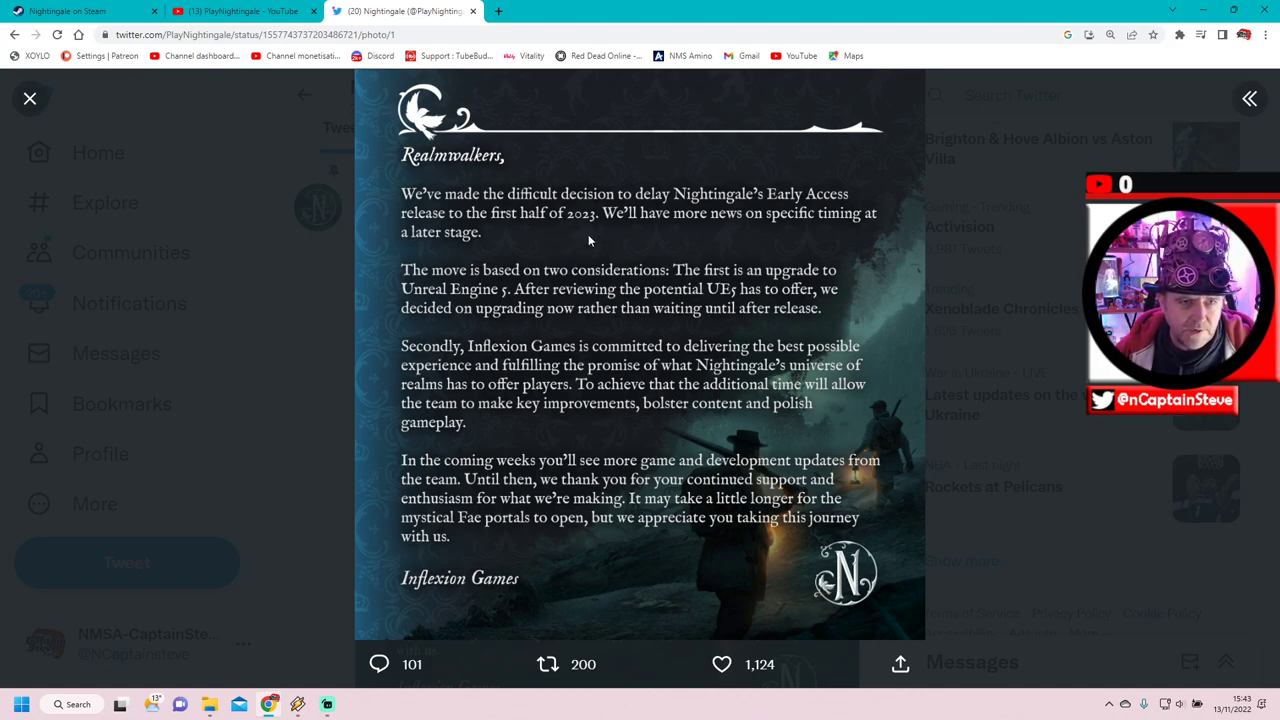
mouse_move(828, 238)
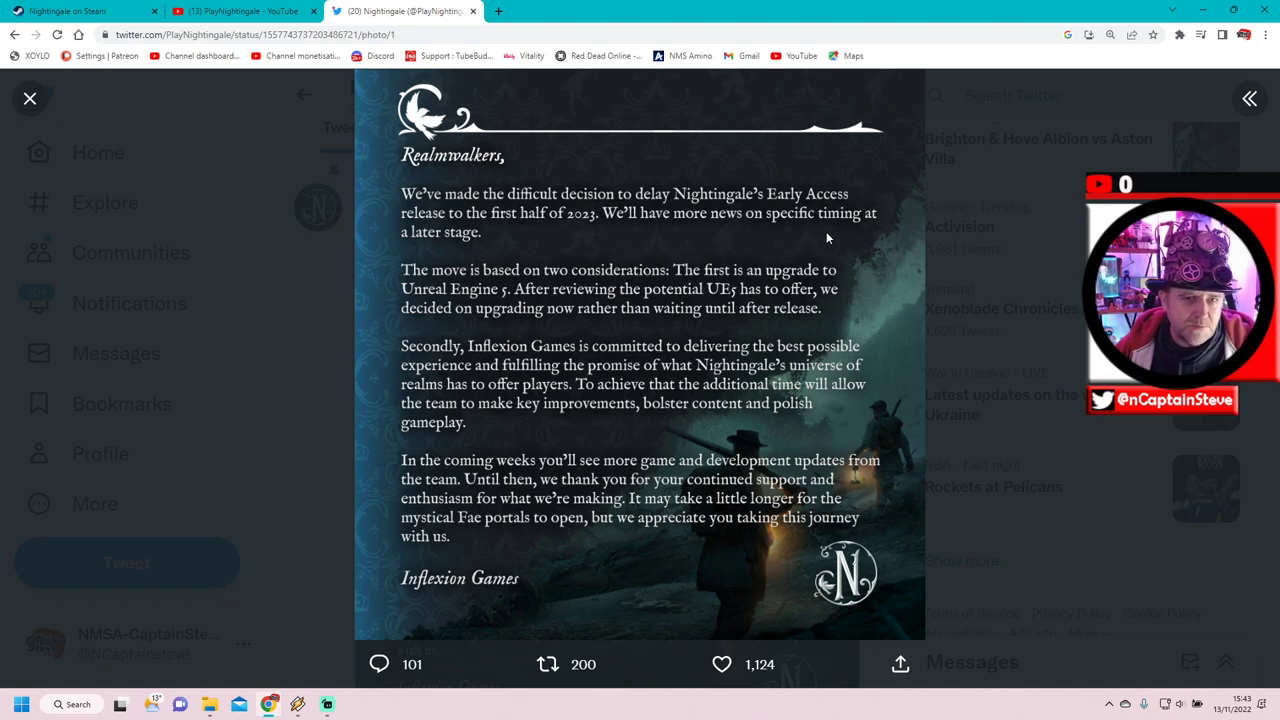
mouse_move(472, 306)
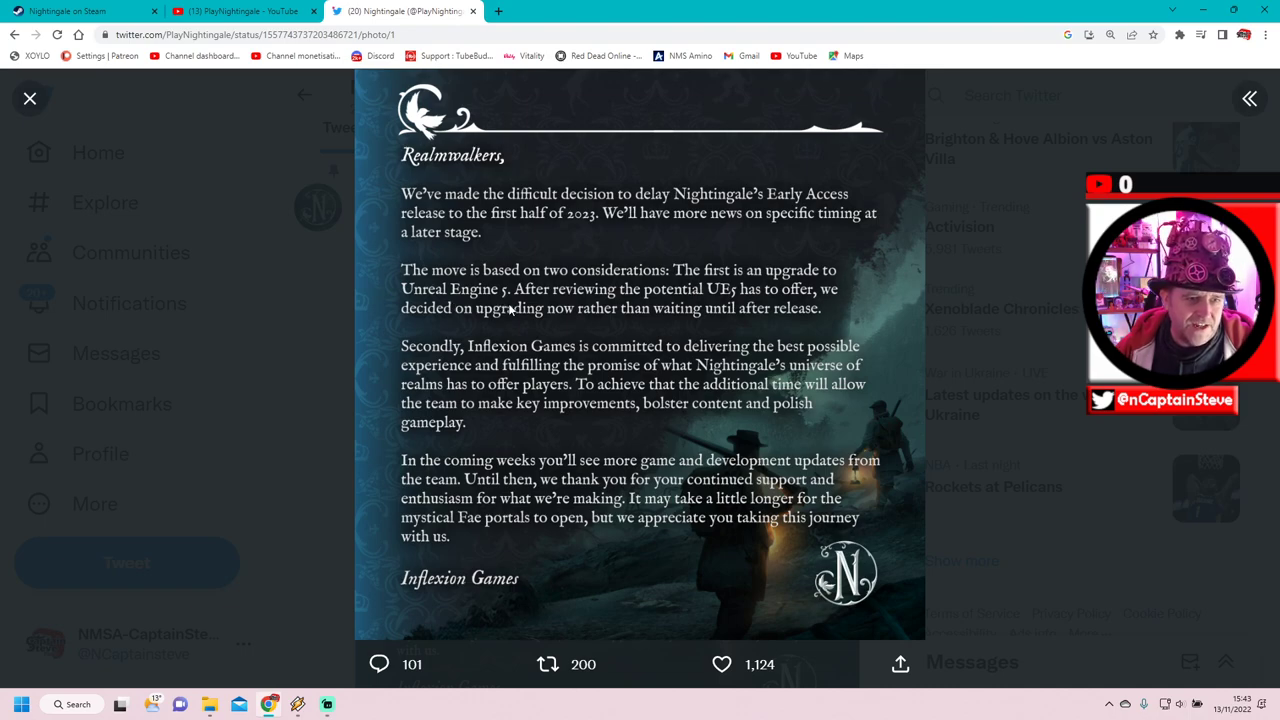
mouse_move(690, 320)
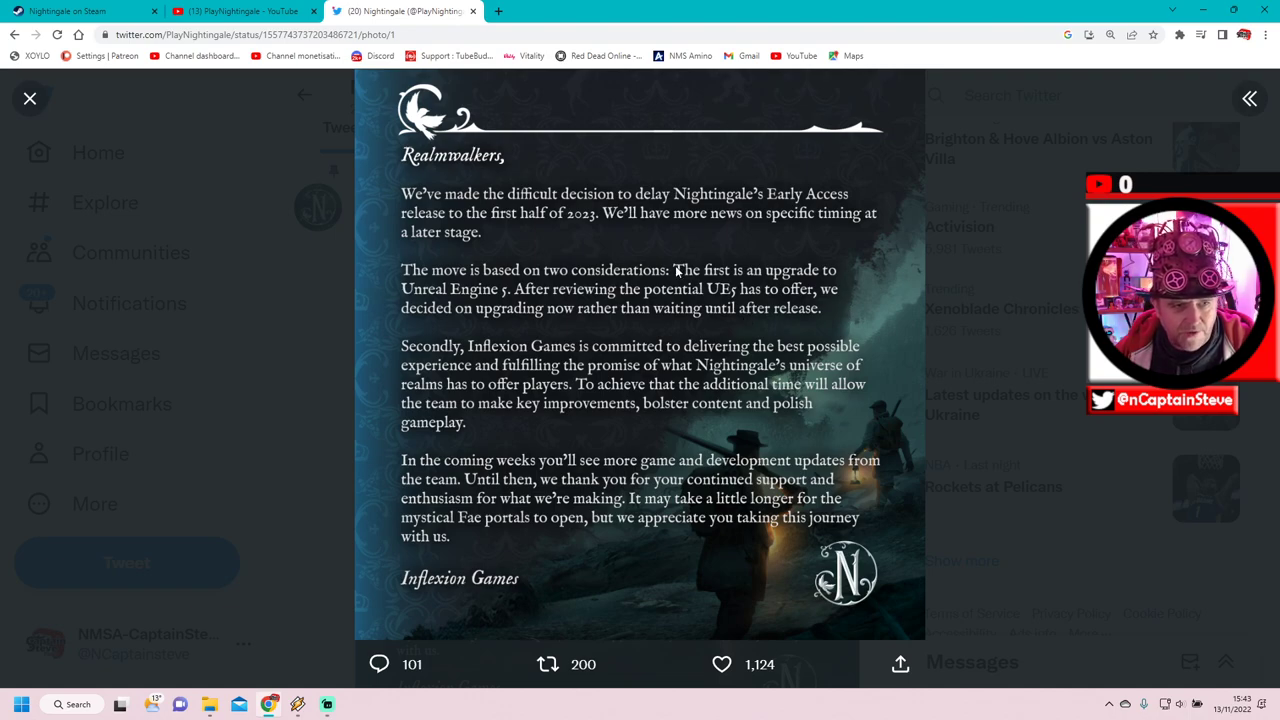
mouse_move(580, 328)
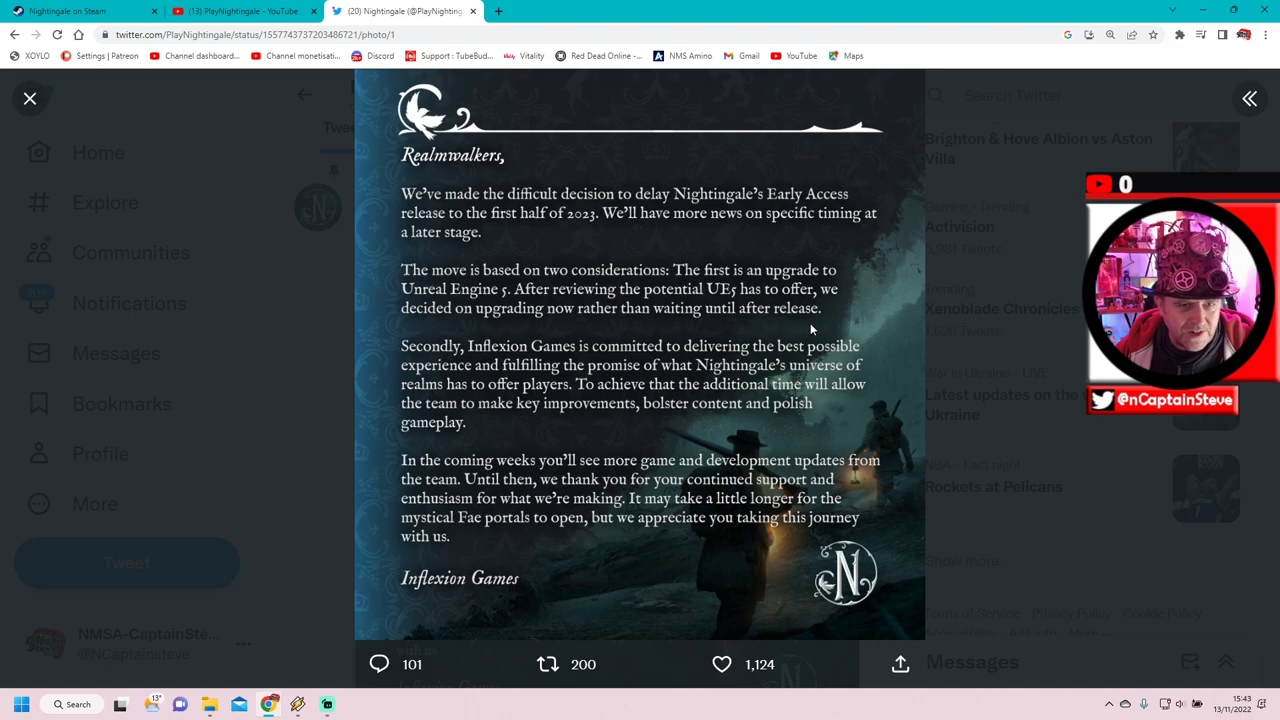
mouse_move(816, 328)
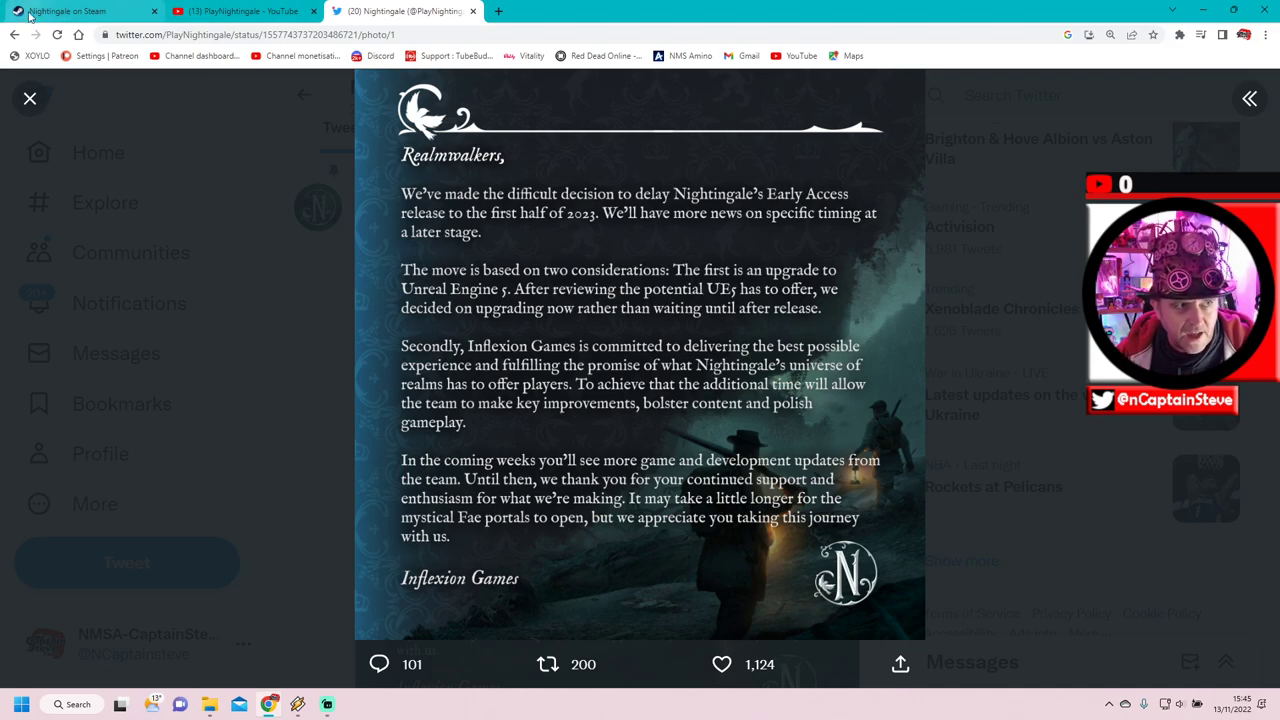
After reading the delay letter, return to the Nightingale Steam store page
left_click(76, 12)
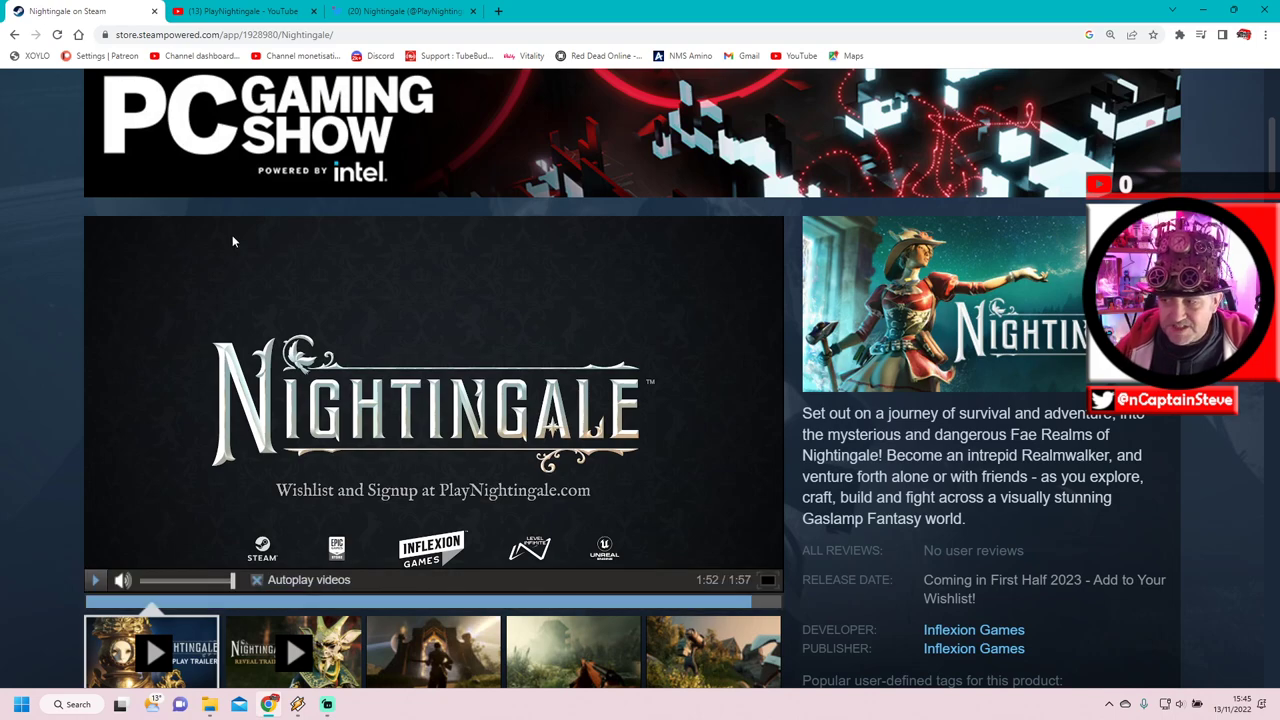
Scroll to the media strip and start the second Nightingale trailer
scroll("down", 3)
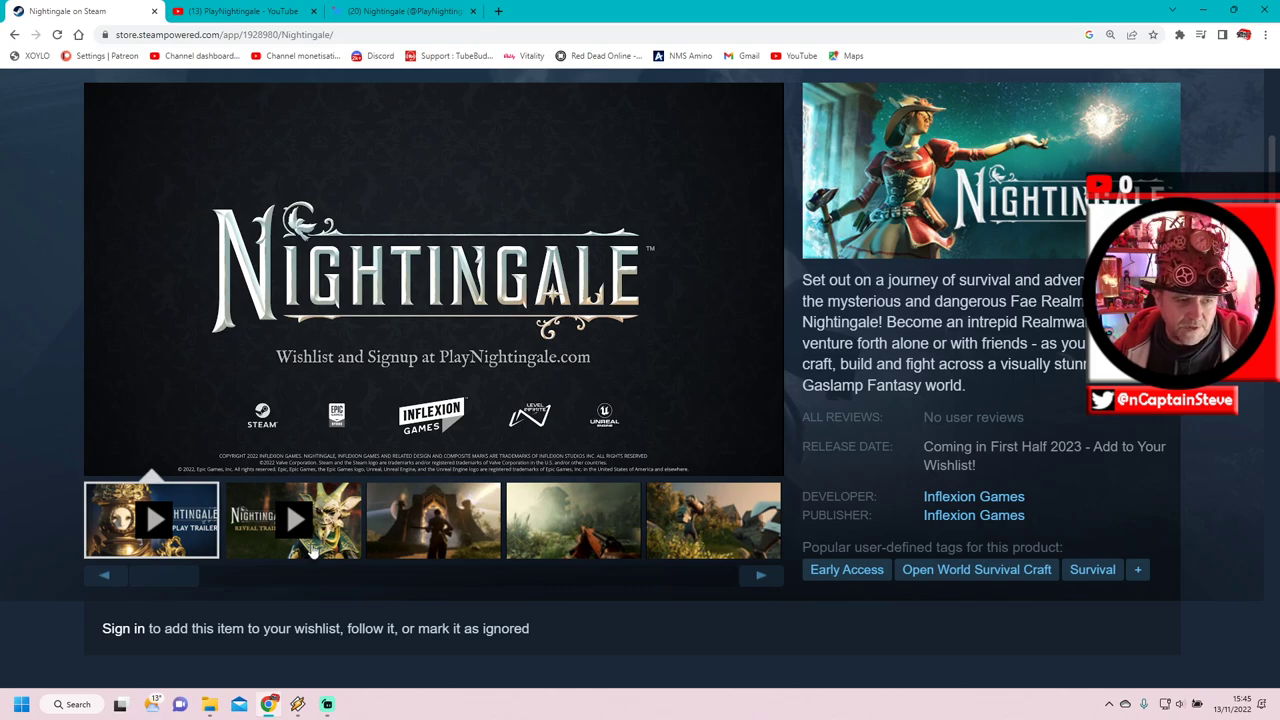
left_click(292, 520)
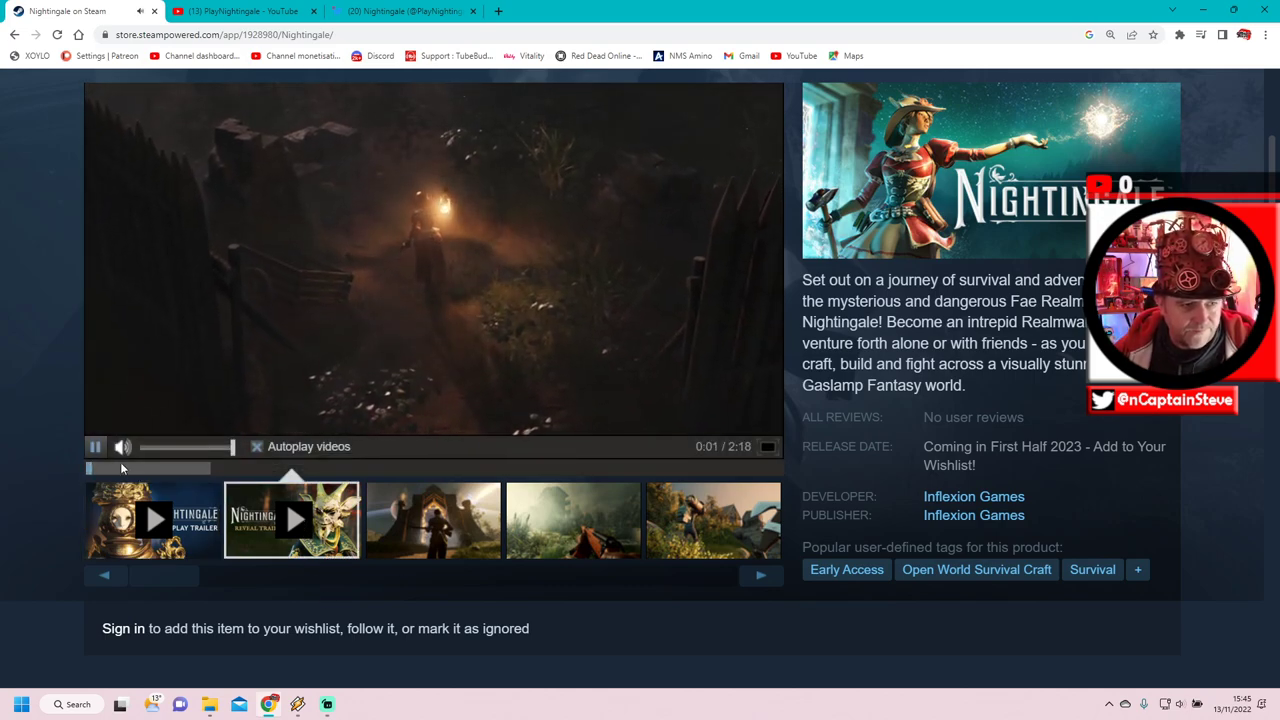
Watch the second trailer in fullscreen, then leave fullscreen back into the store page
left_click(768, 446)
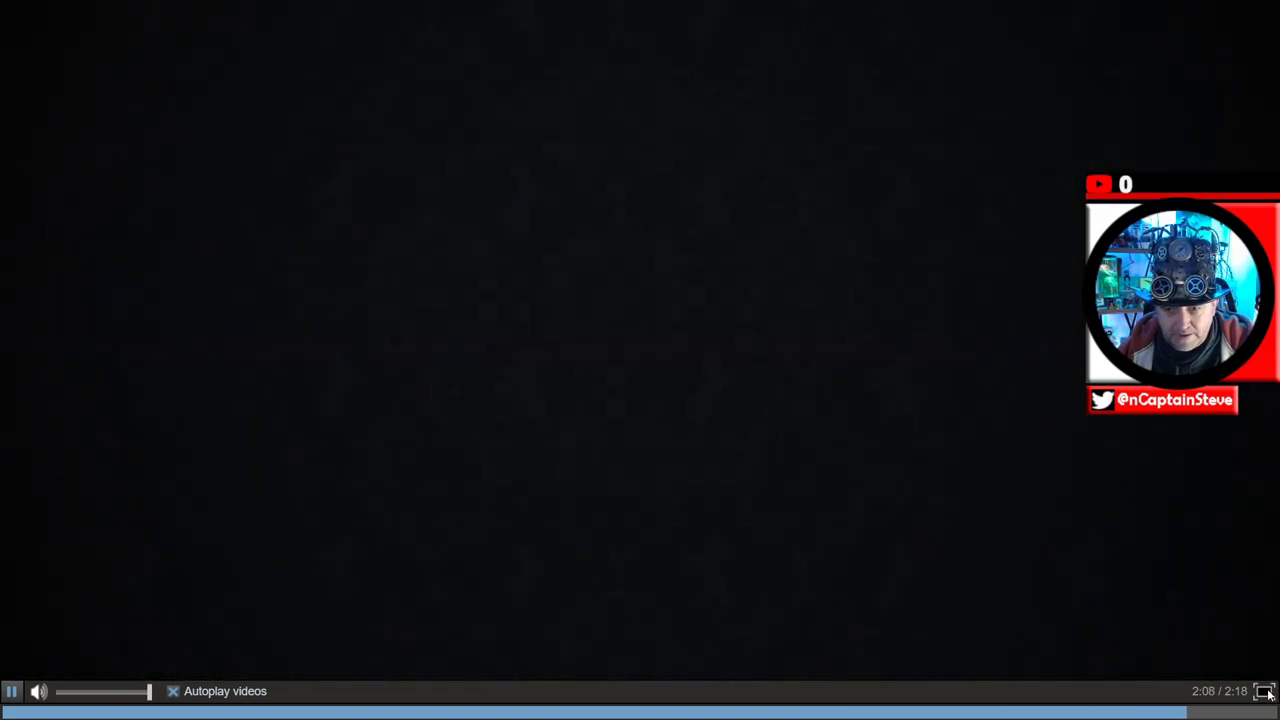
left_click(1266, 692)
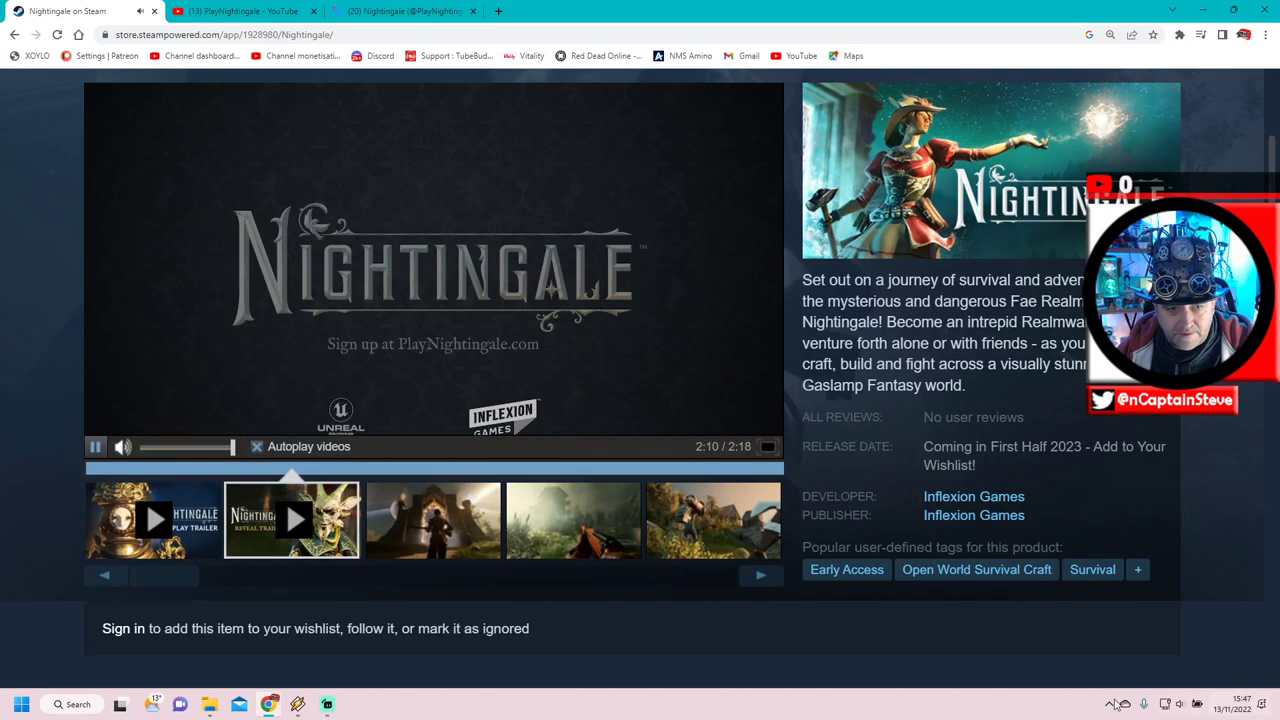